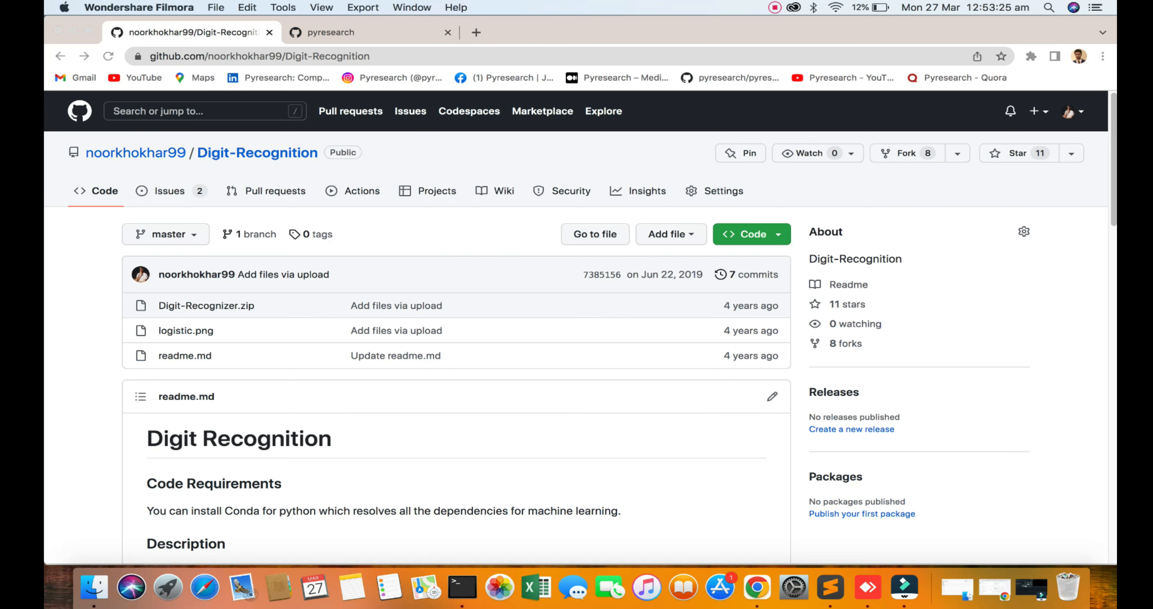
Scroll through the Digit Recognition readme, highlighting the title and the word Network
scroll(down, 3)
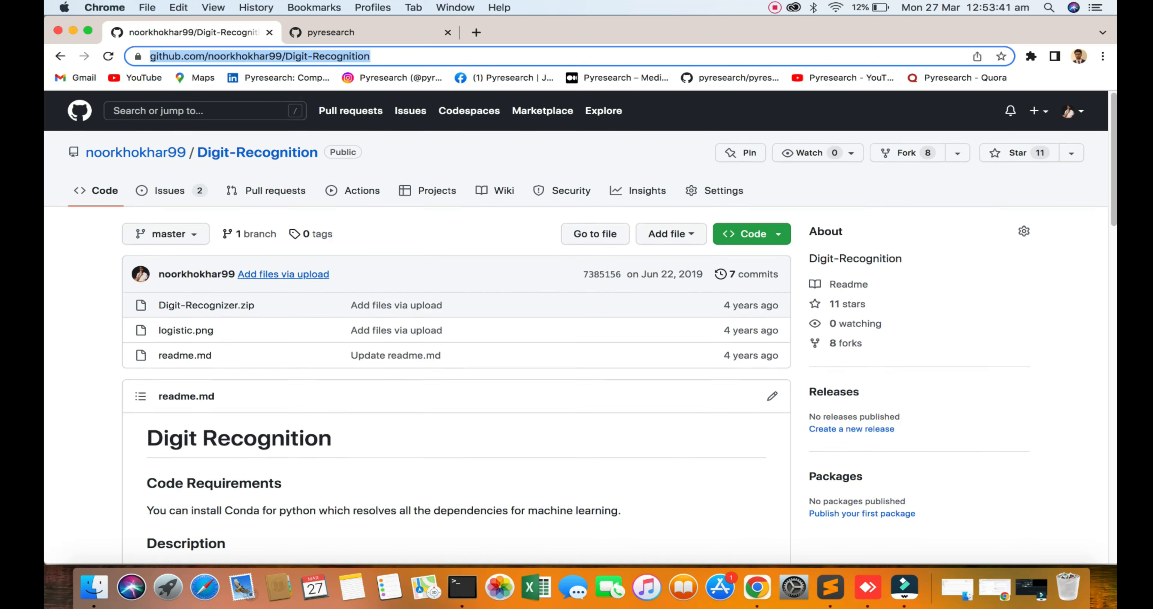
scroll(down, 3)
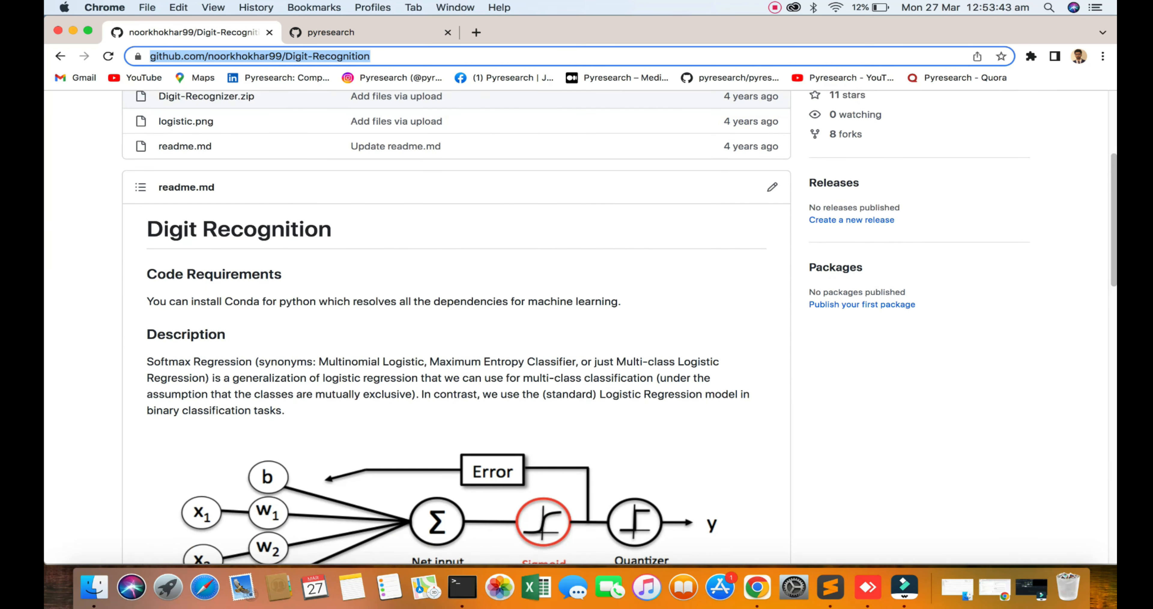
double_click(239, 229)
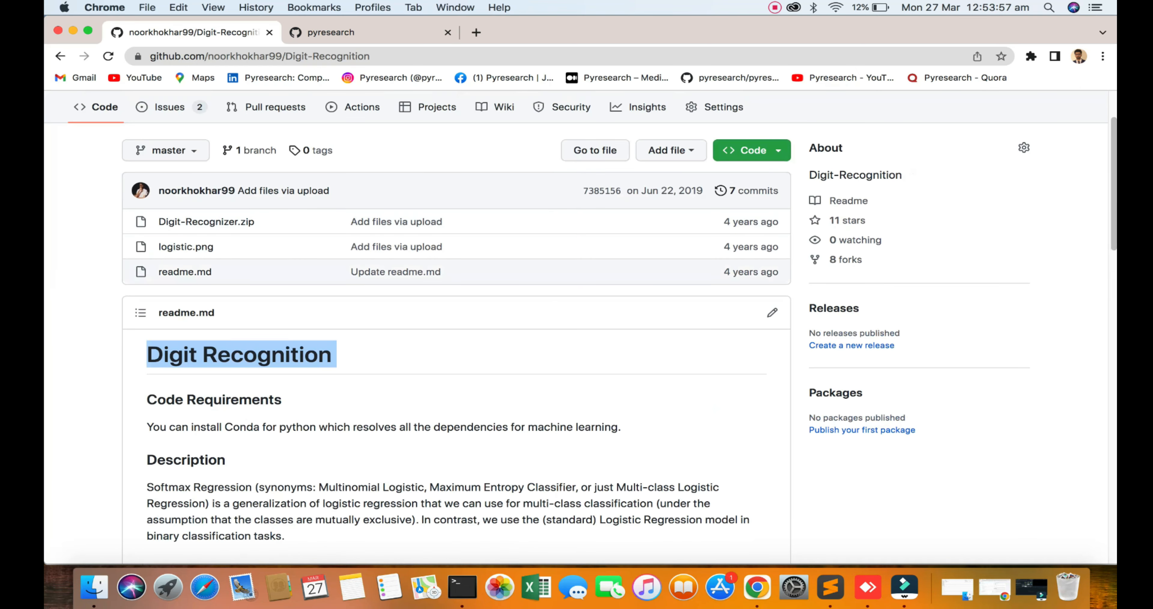
mouse_move(206, 220)
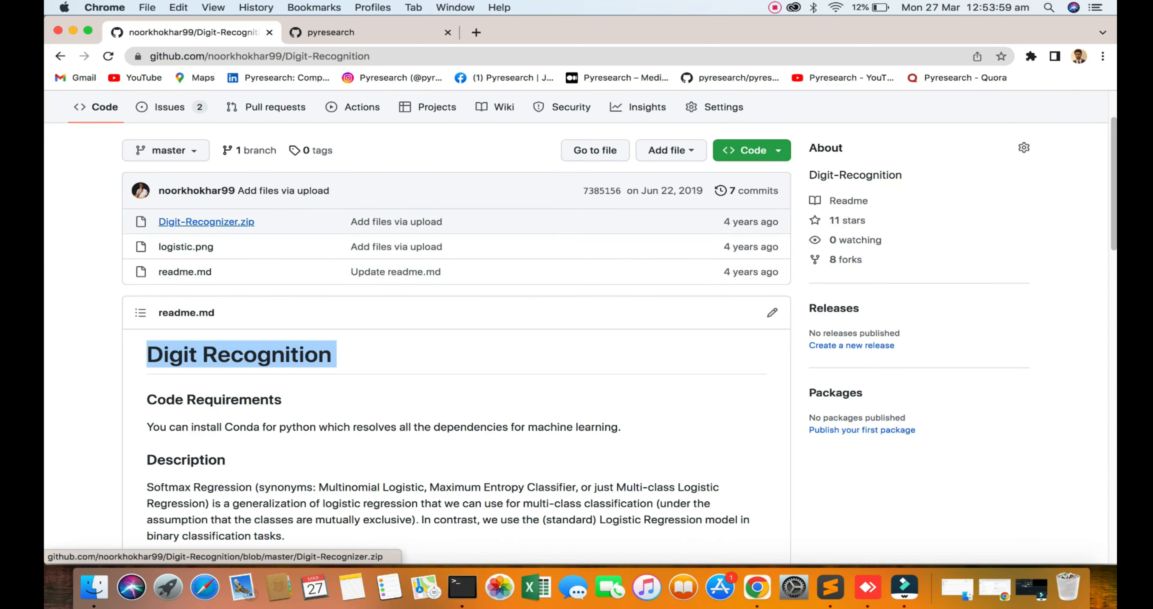
scroll(down, 3)
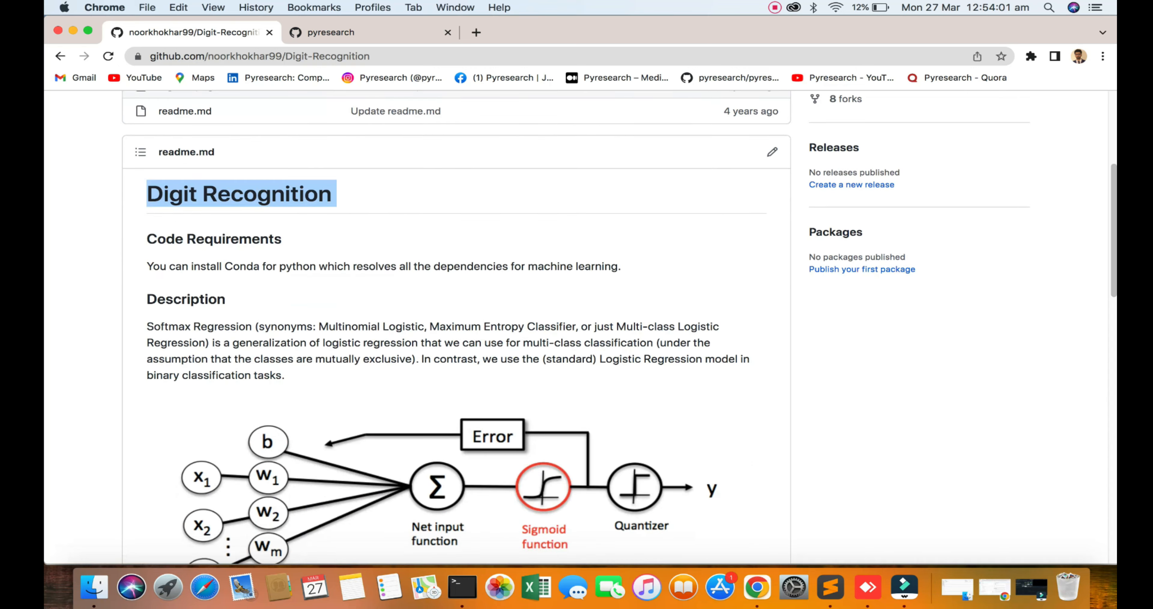
scroll(down, 3)
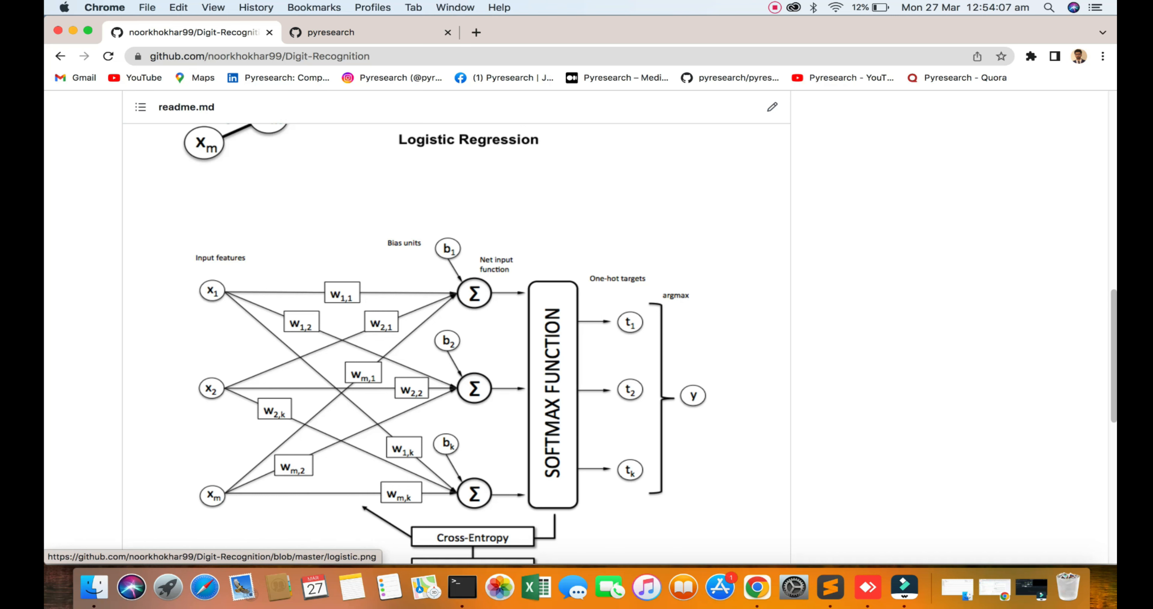
scroll(down, 3)
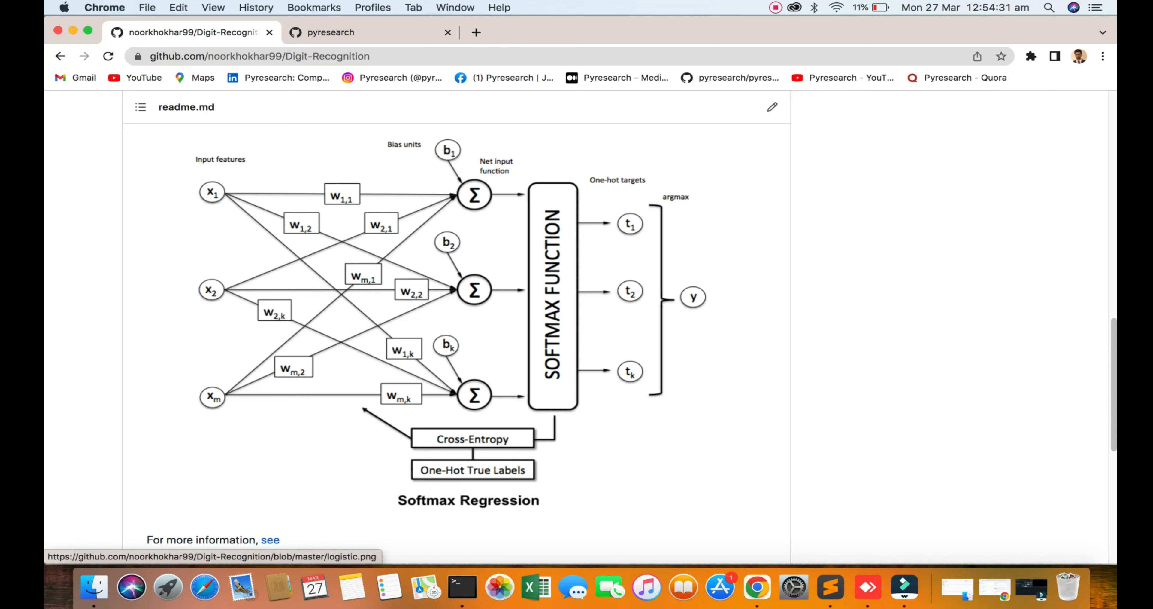
scroll(down, 3)
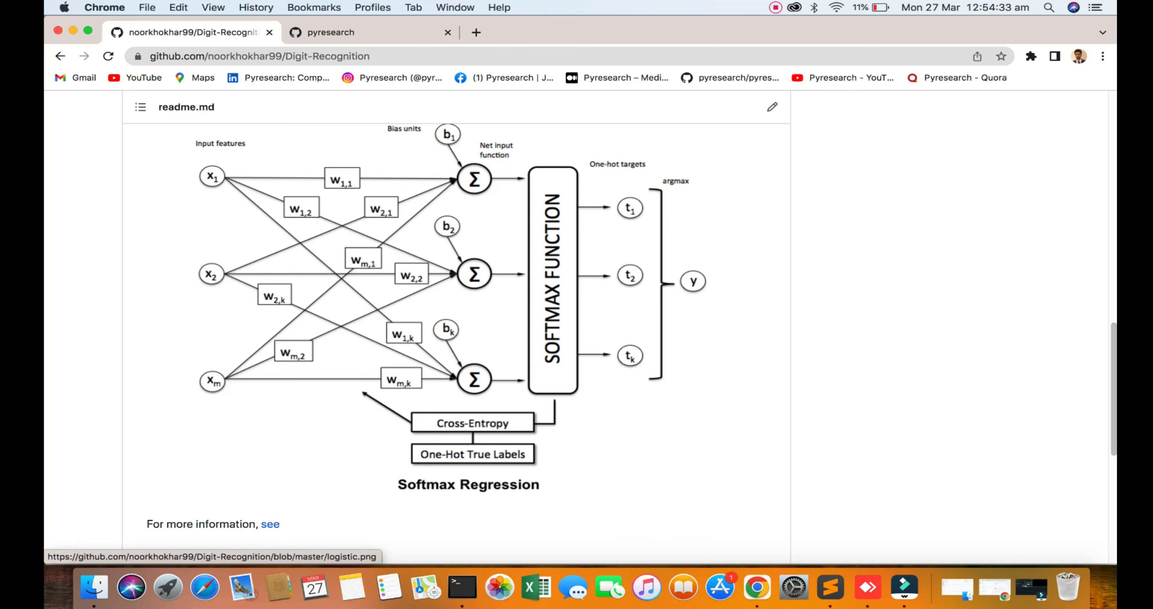
scroll(down, 3)
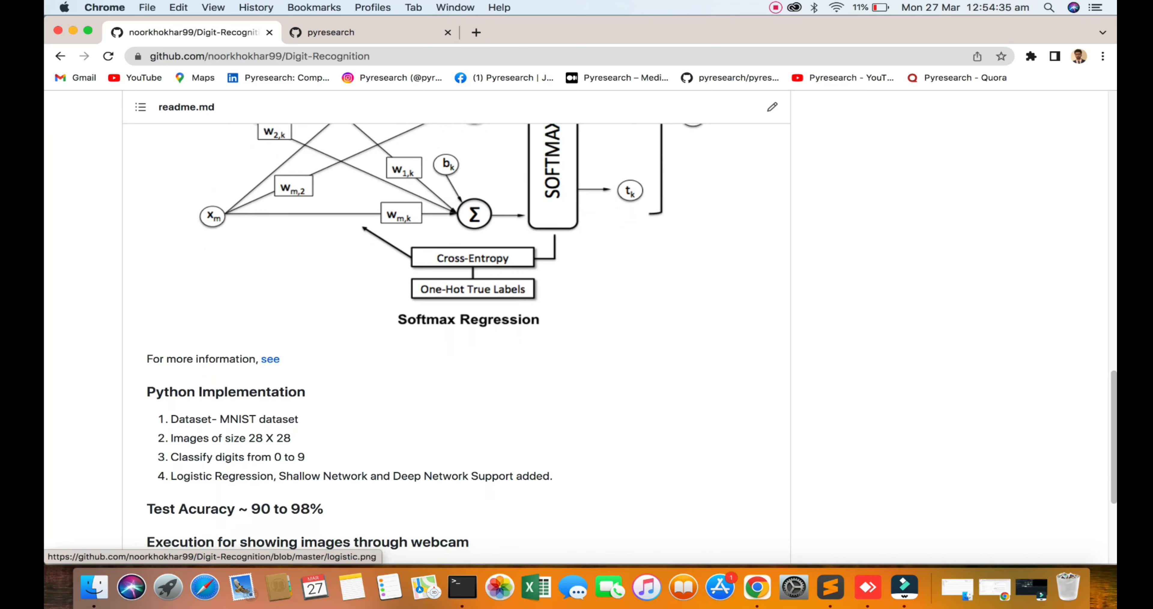
scroll(down, 3)
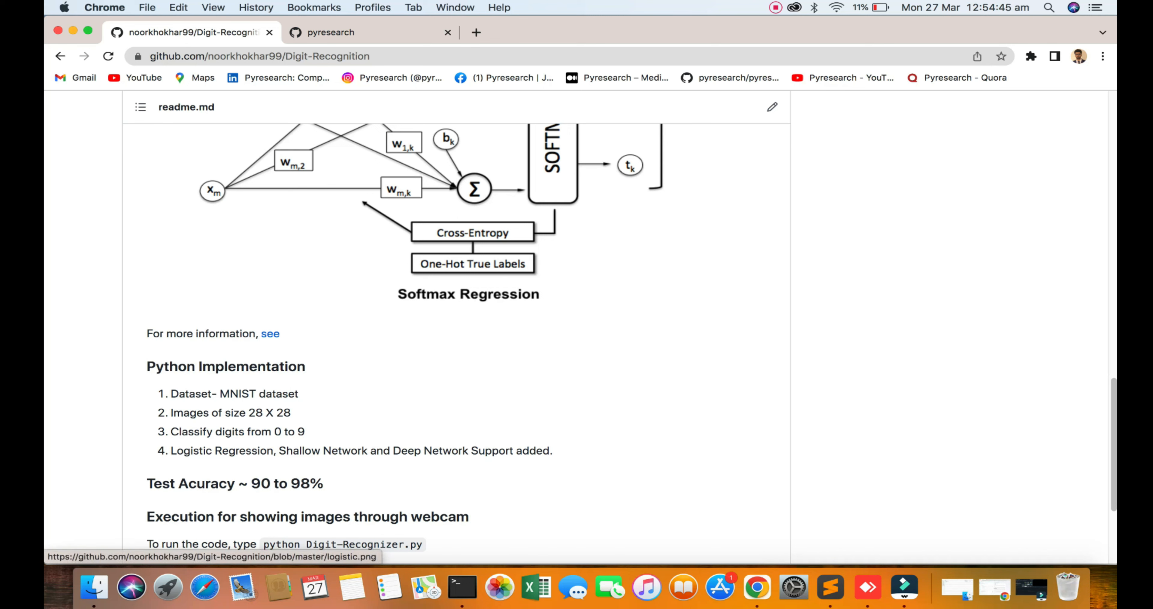
scroll(down, 3)
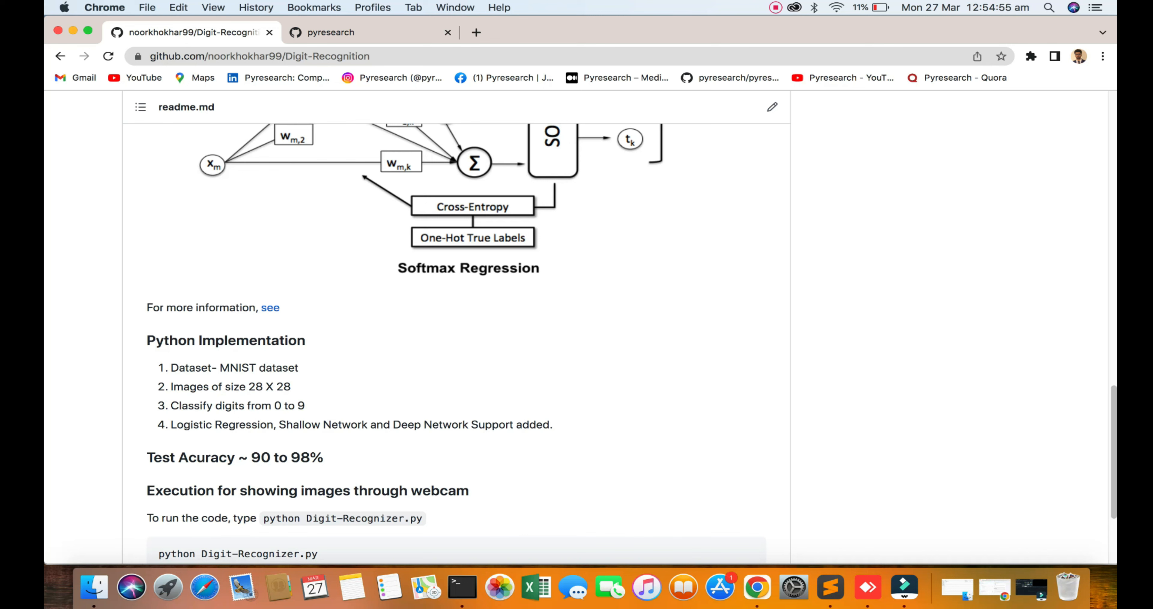
double_click(446, 424)
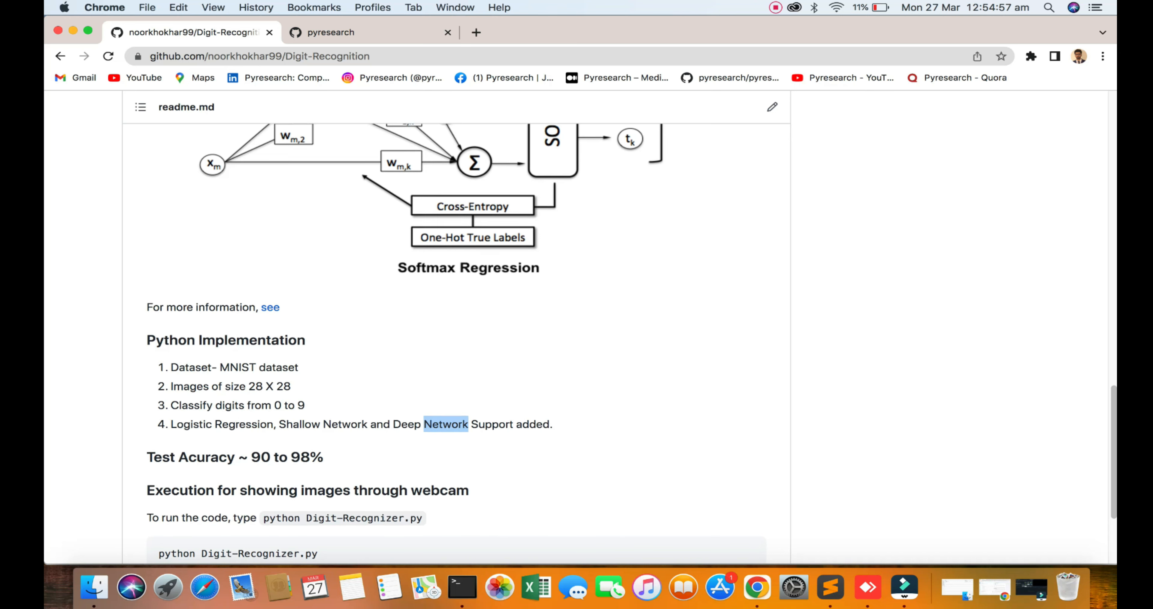
scroll(down, 3)
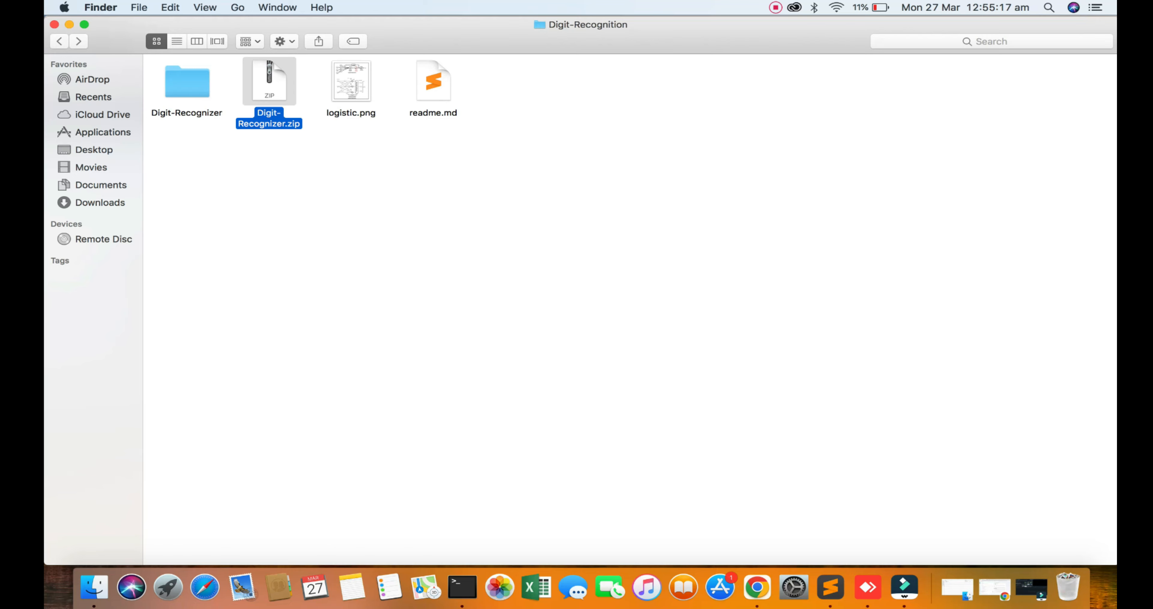
Select the extracted Digit-Recognizer folder in Finder and Clean Up its file icons
click(187, 81)
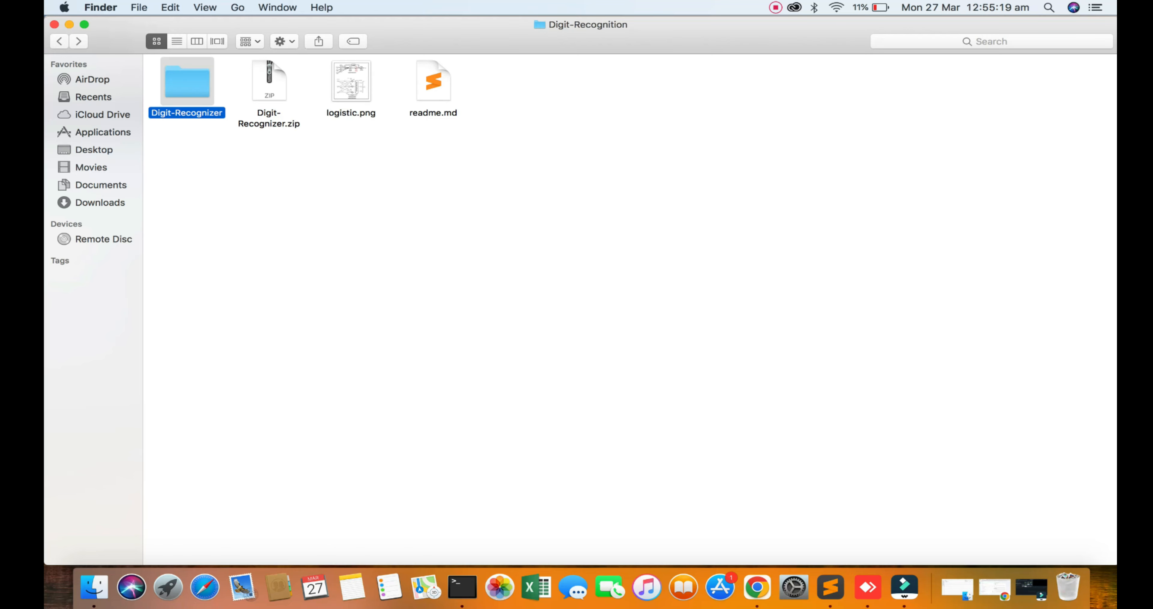
right_click(481, 284)
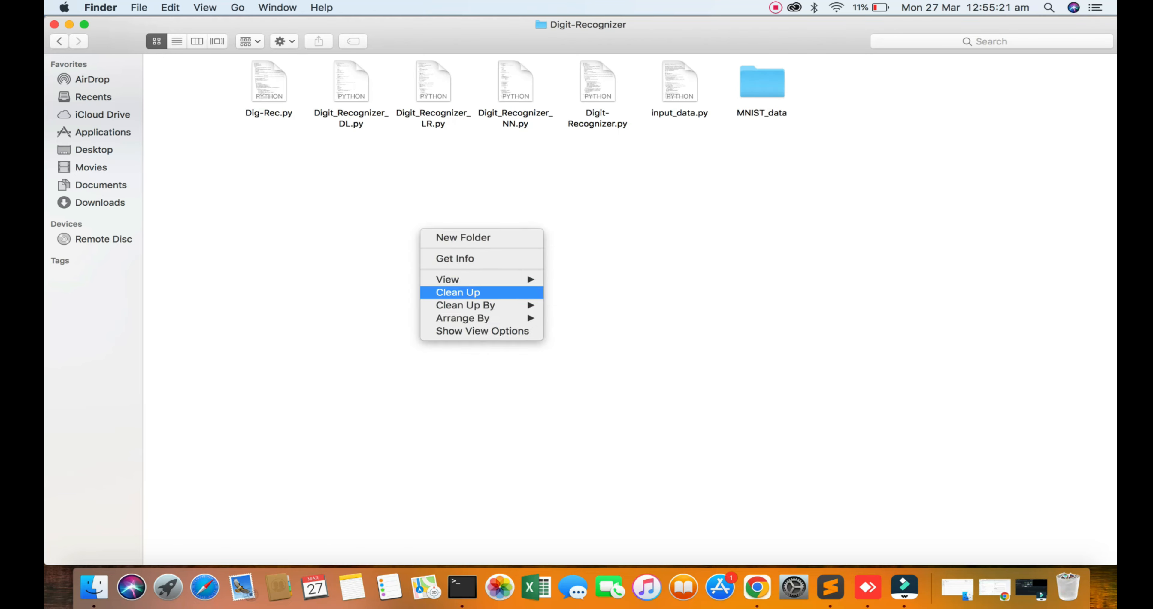
click(457, 292)
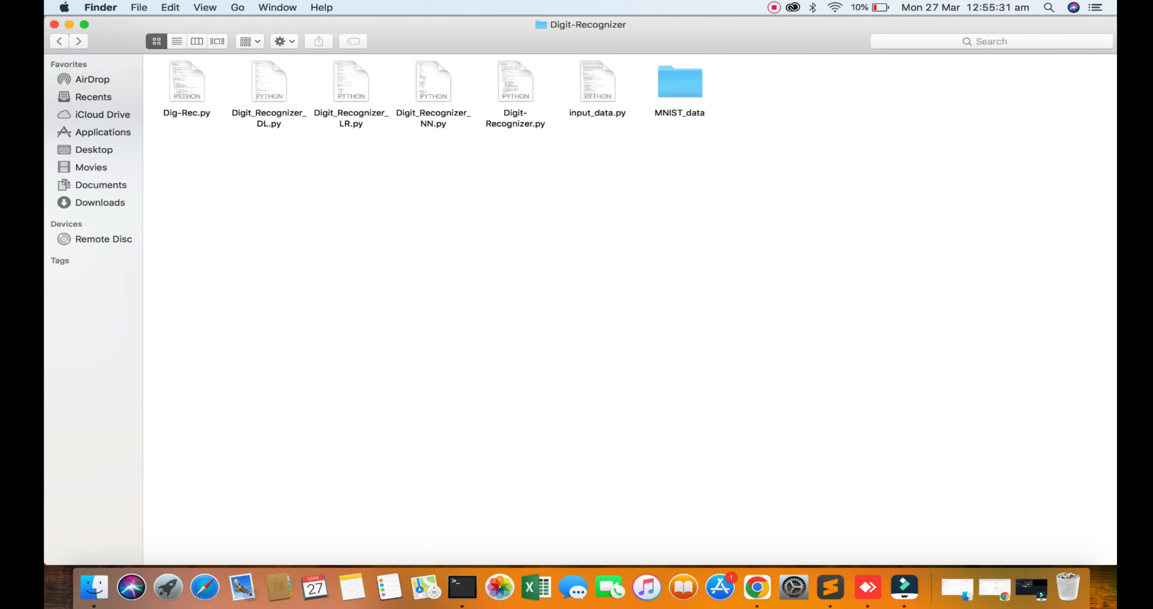
right_click(597, 81)
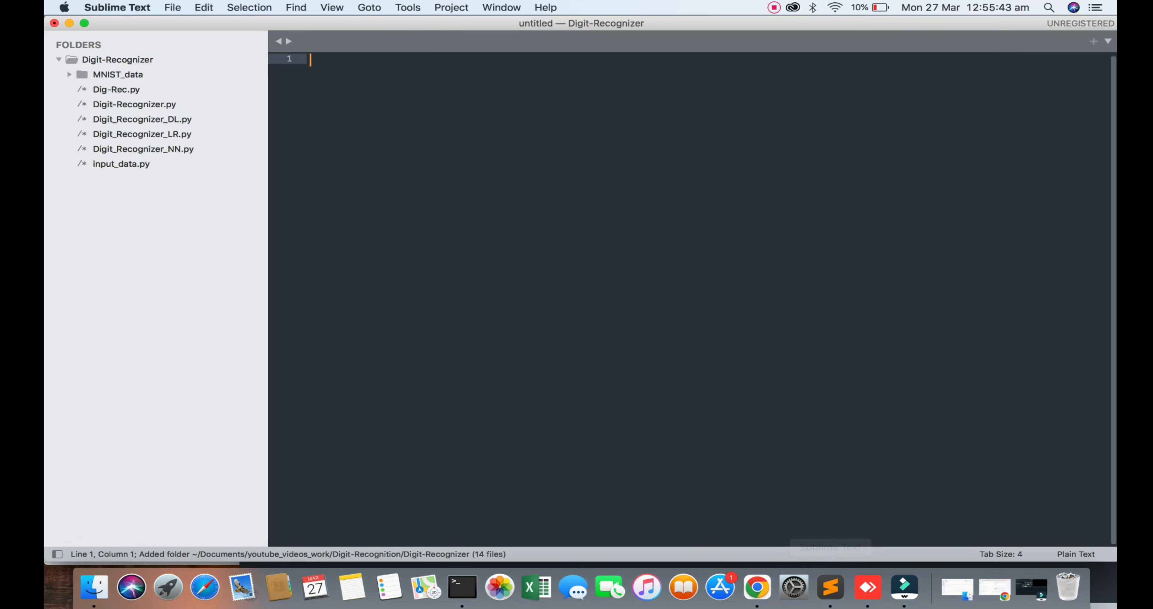
View input_data.py down to read_data_sets, then switch to the main Digit-Recognizer.py script
double_click(116, 89)
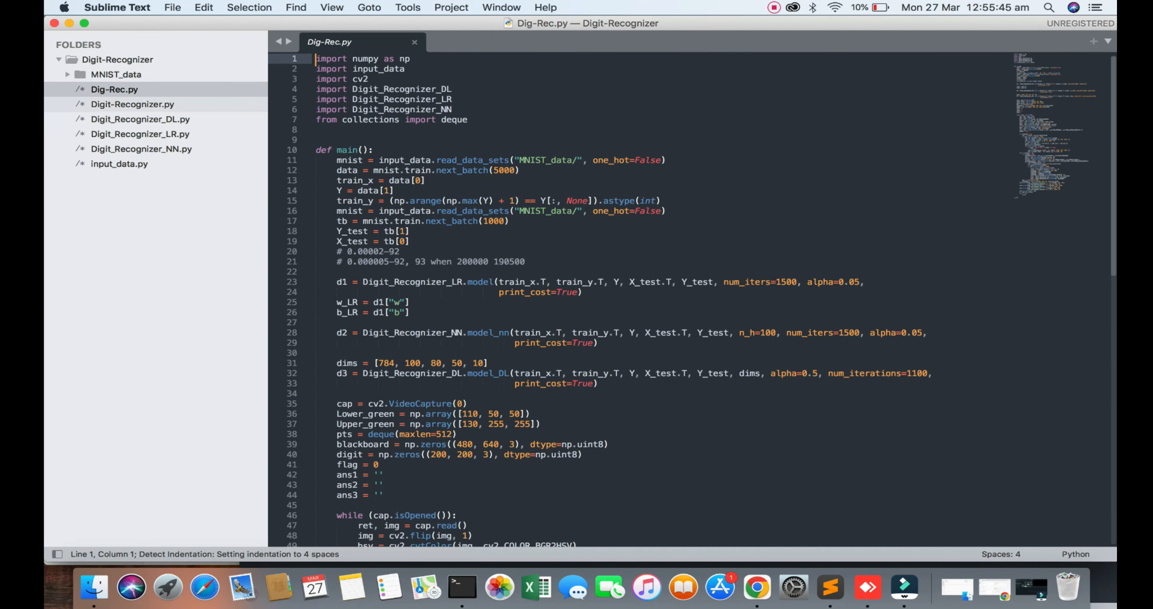
click(119, 163)
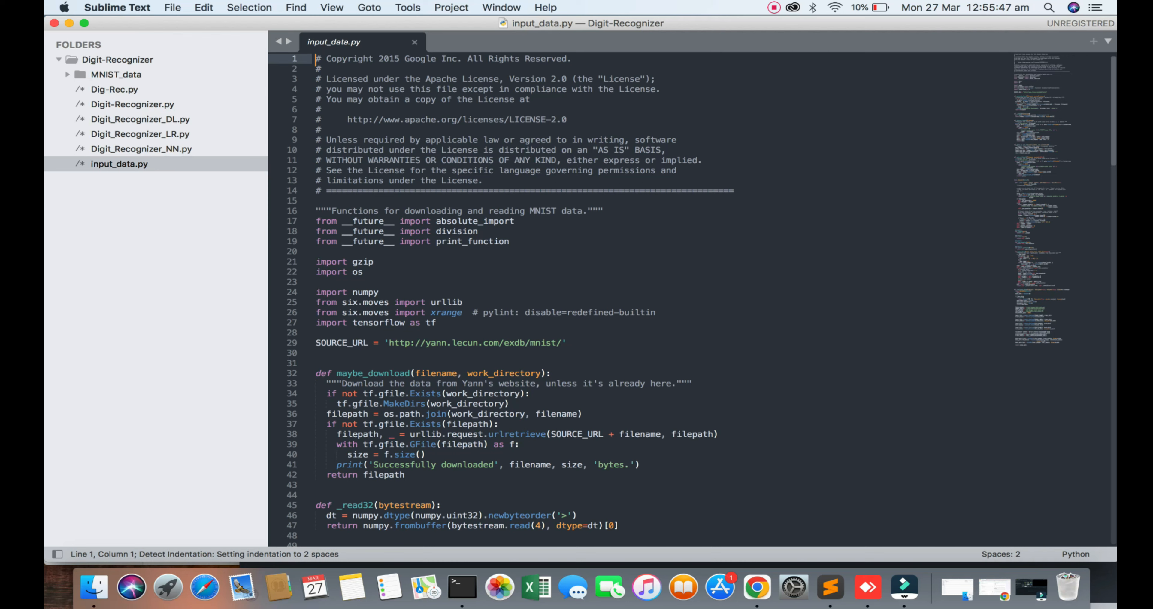
scroll(down, 3)
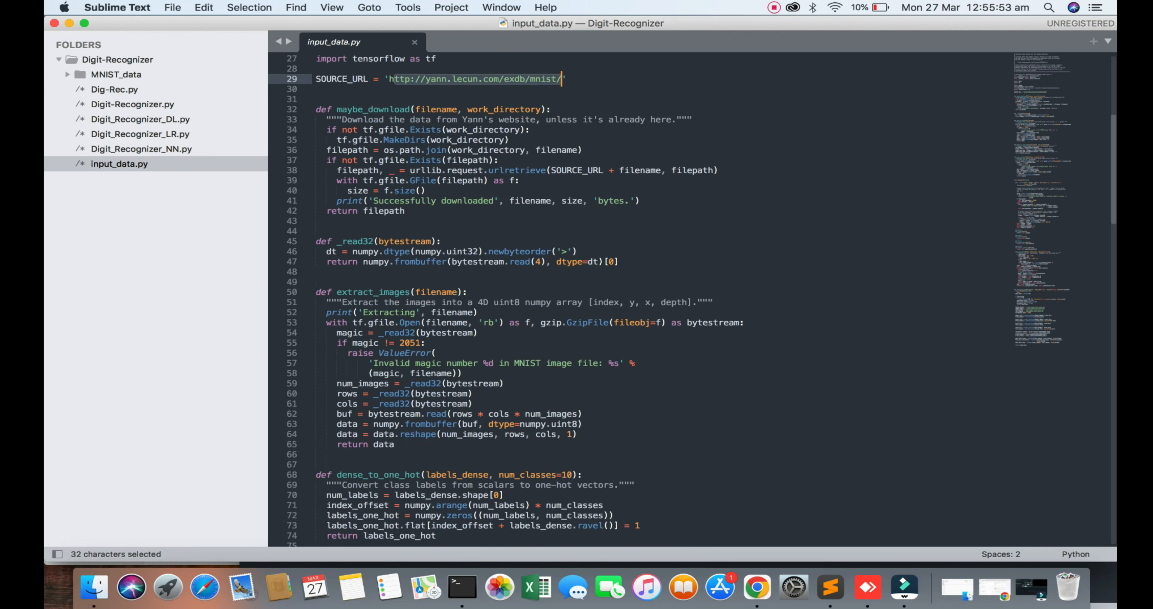
scroll(down, 3)
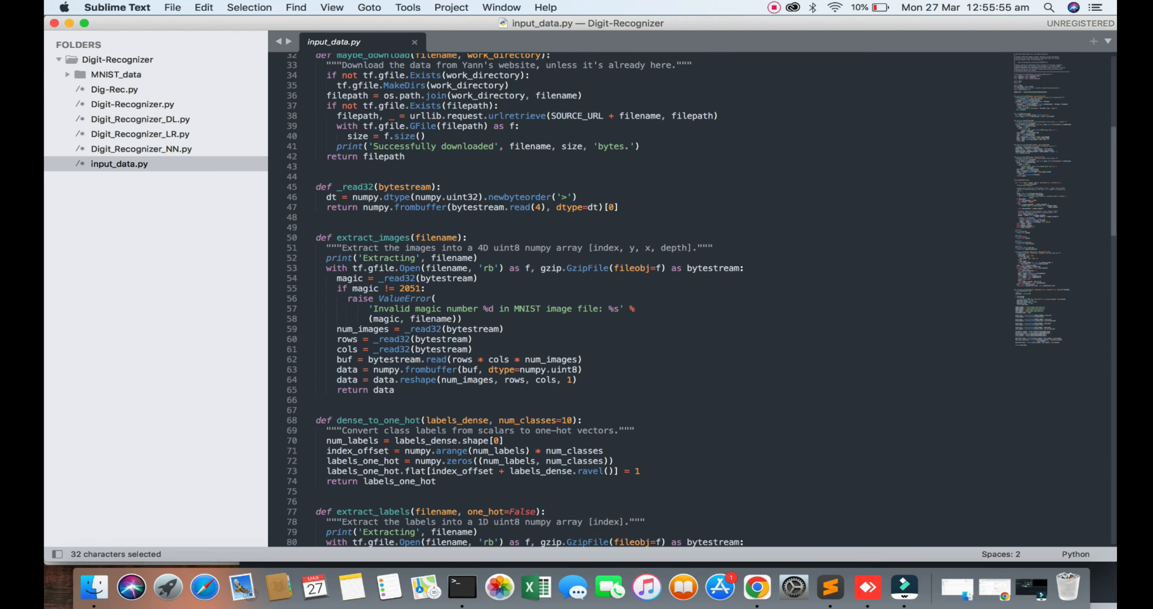
scroll(down, 3)
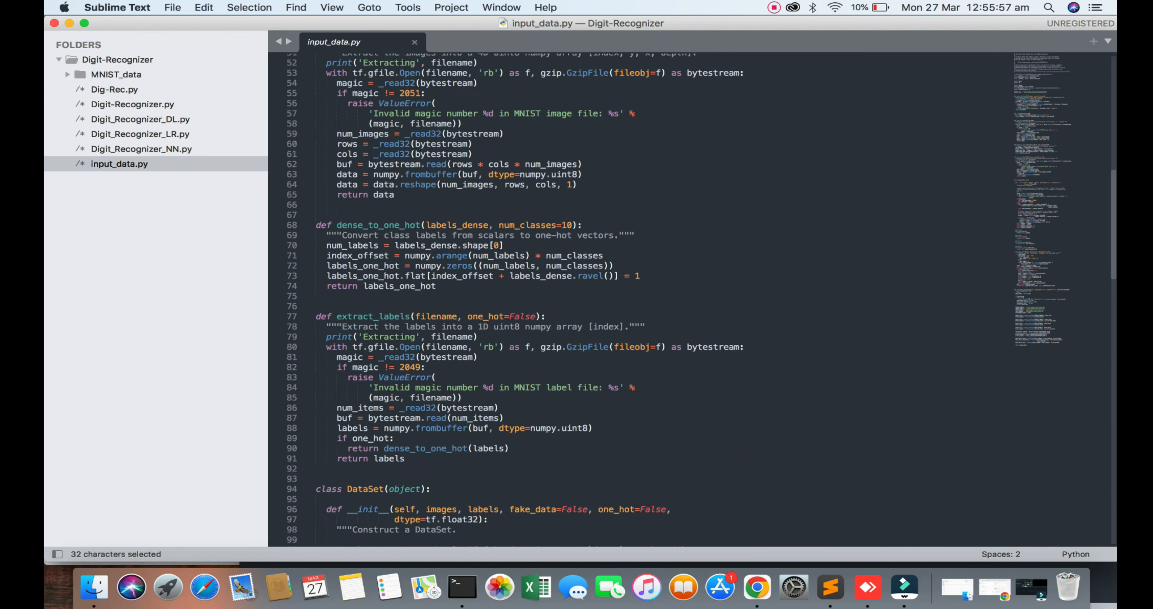
scroll(down, 3)
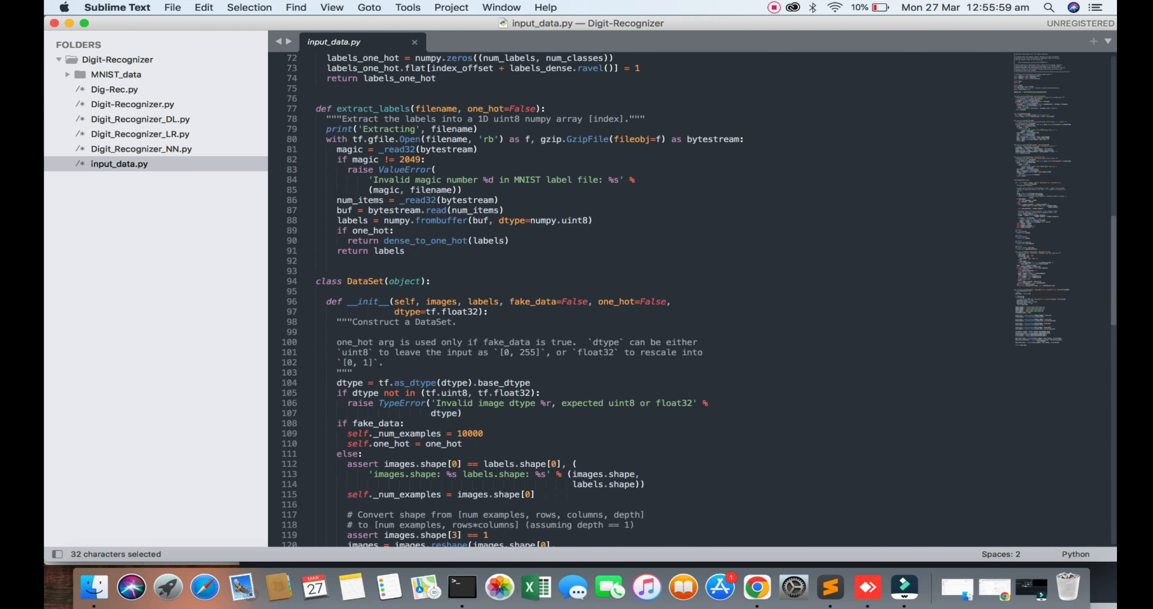
scroll(down, 3)
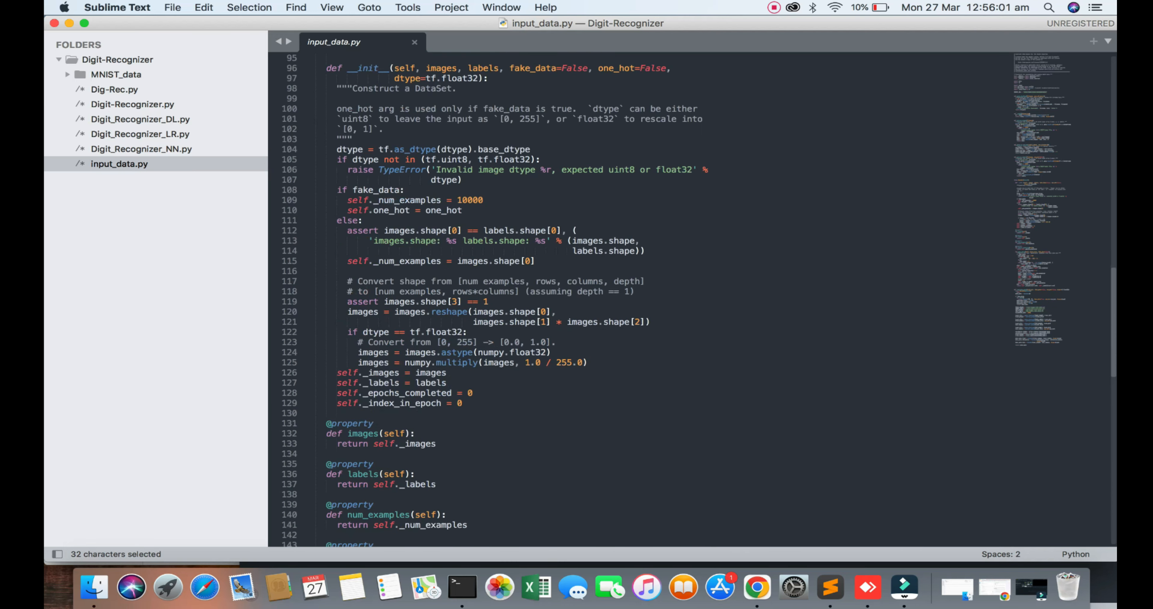
scroll(down, 3)
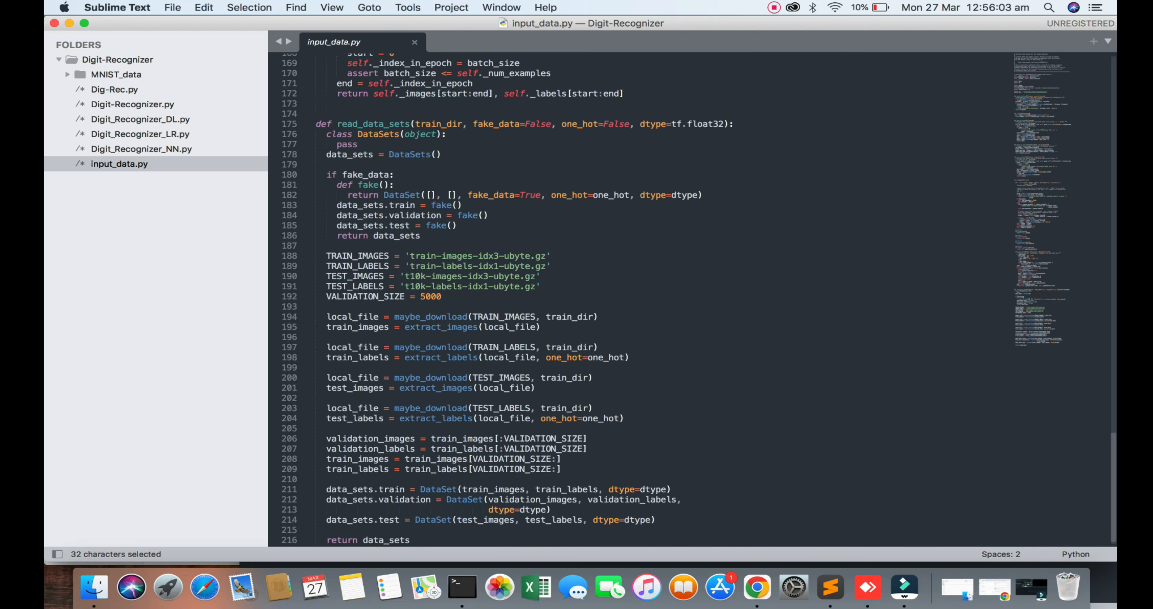
scroll(down, 3)
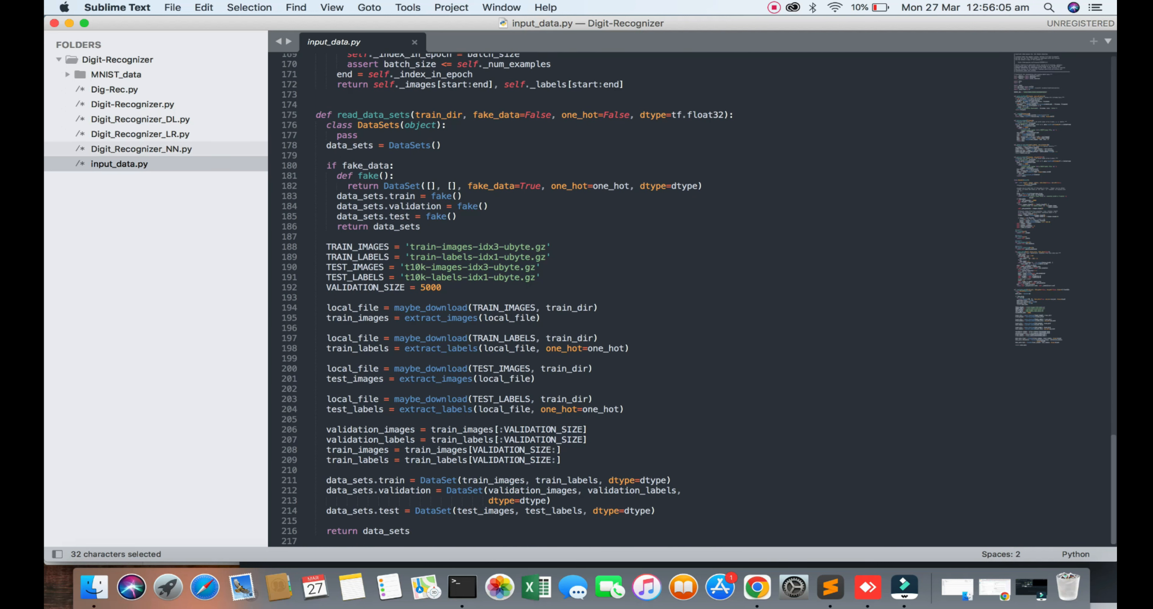
click(132, 104)
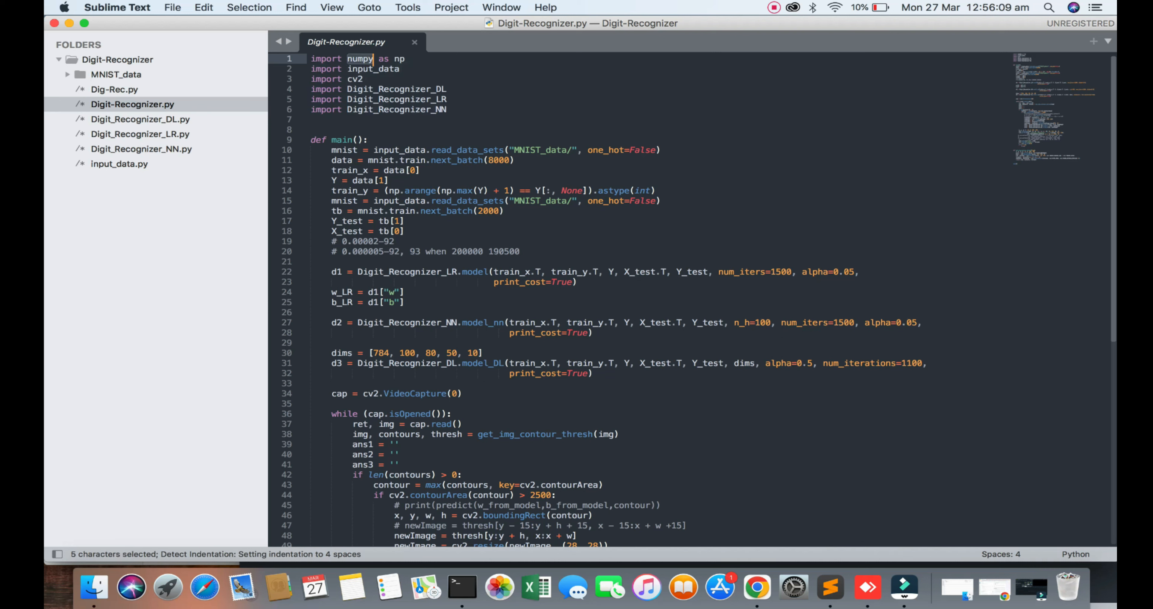
double_click(374, 68)
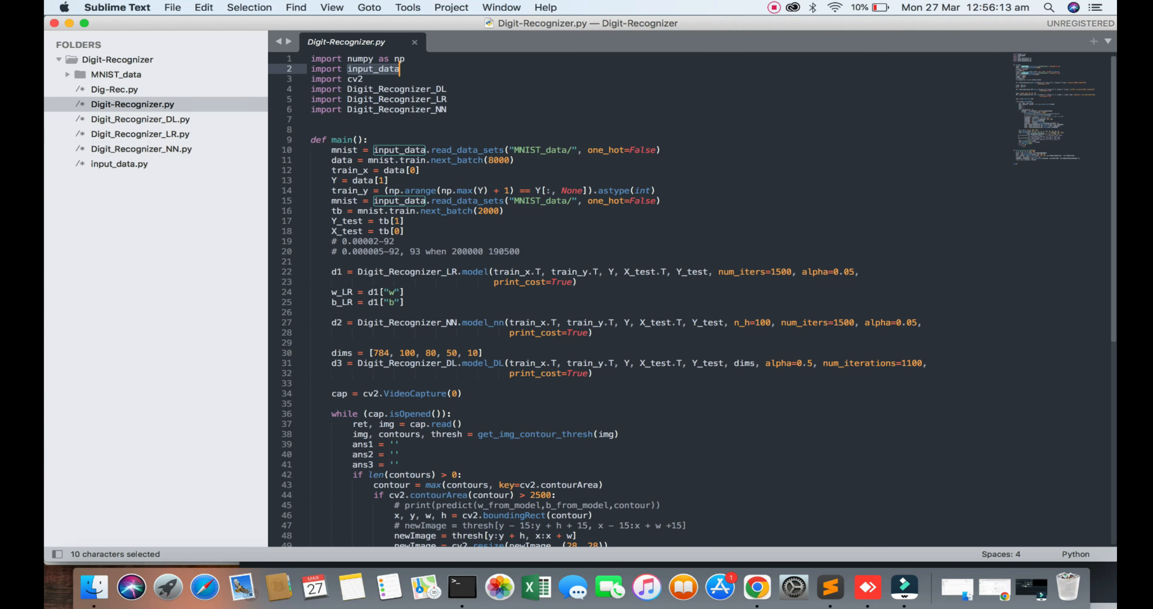
double_click(354, 79)
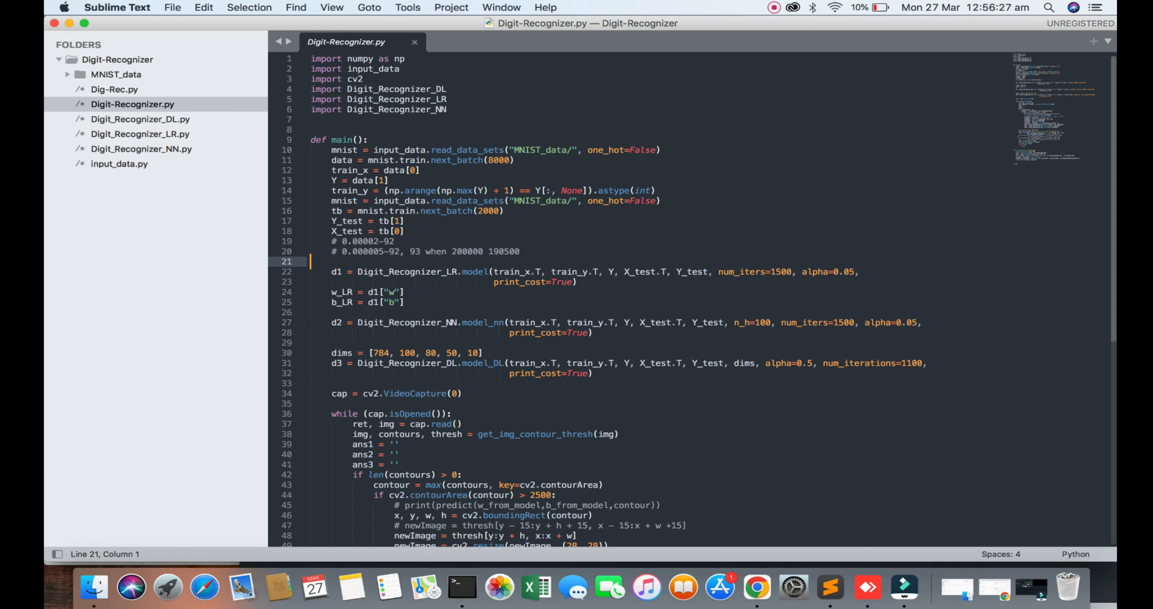
double_click(468, 150)
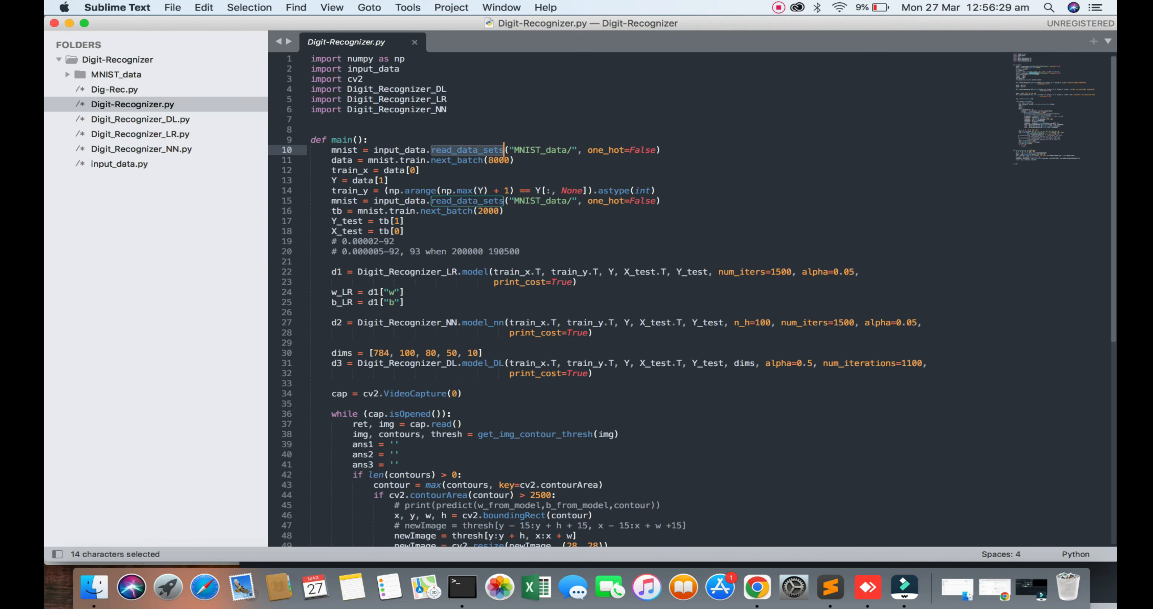
click(467, 149)
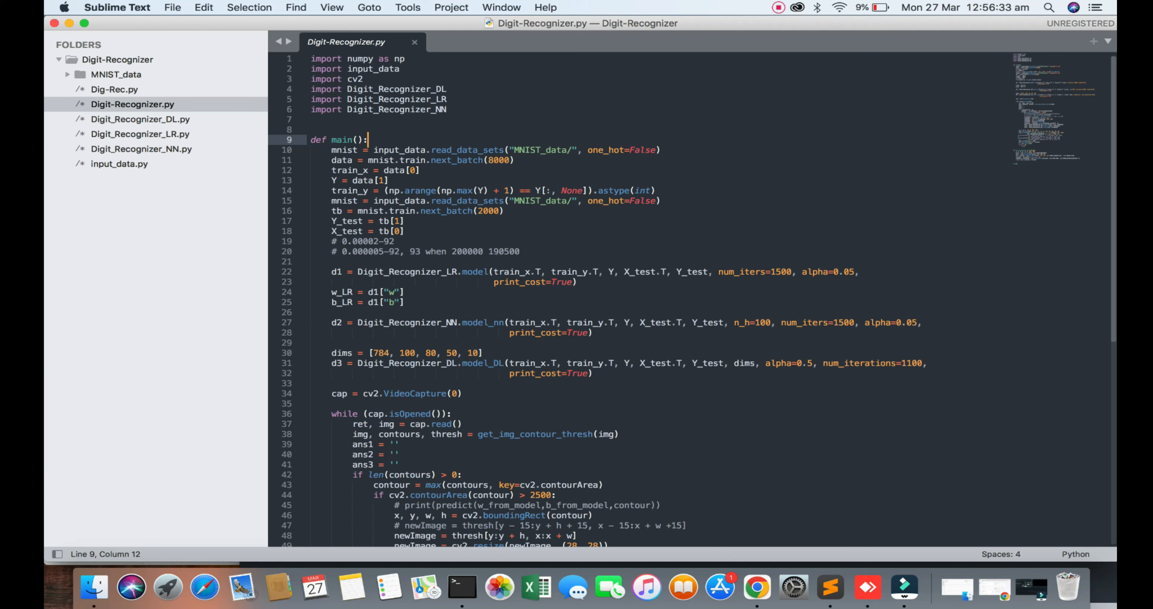
scroll(down, 3)
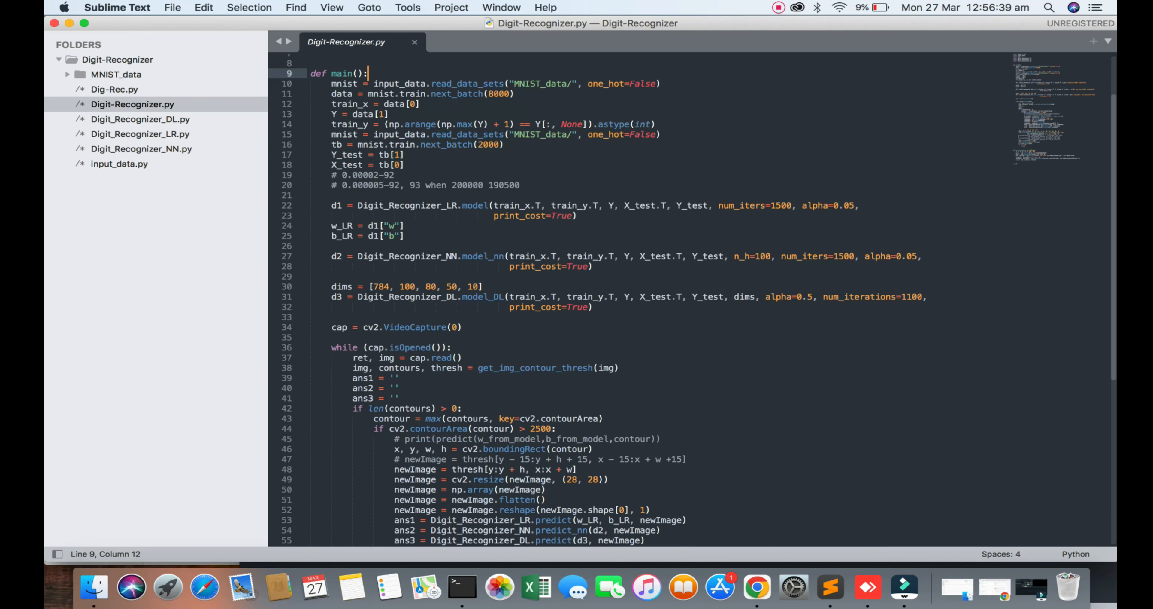
drag(332, 205, 554, 205)
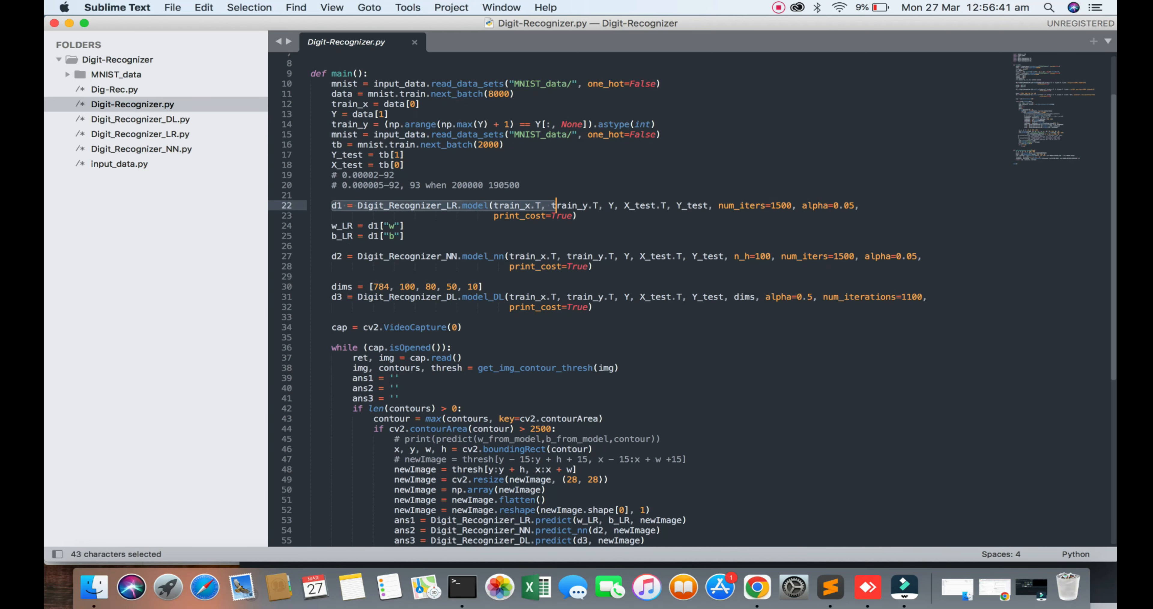
drag(554, 204, 649, 205)
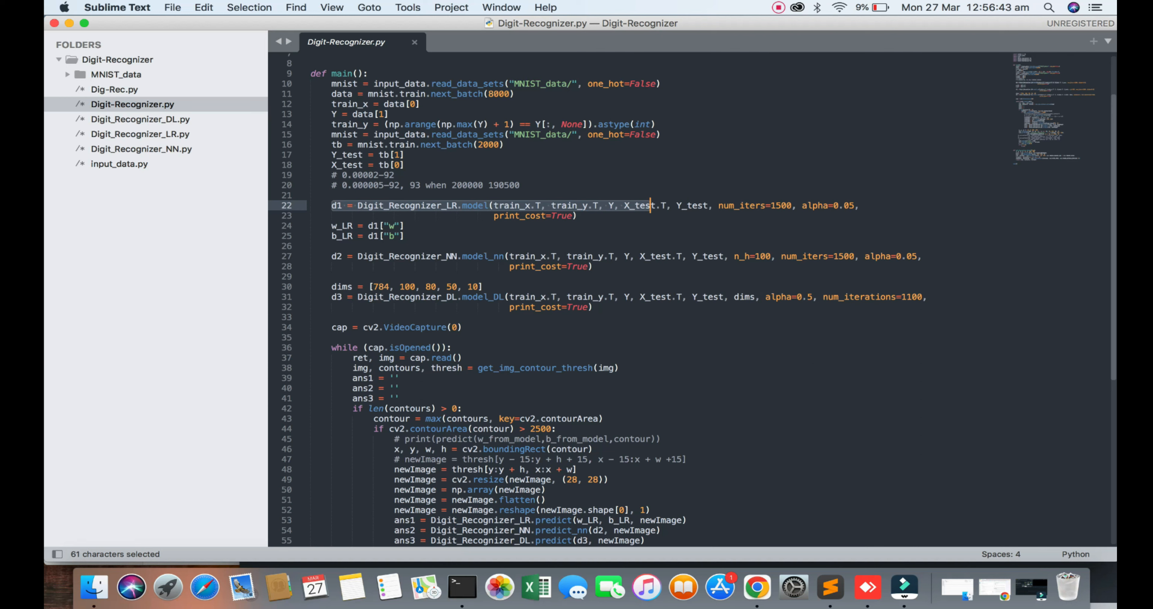
click(535, 206)
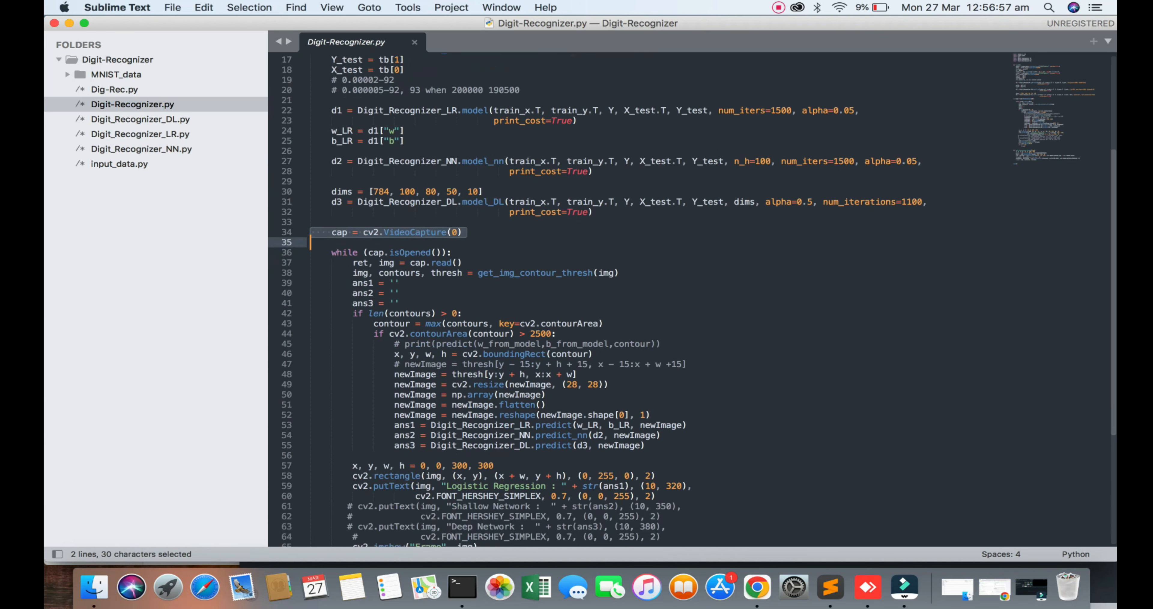
scroll(down, 3)
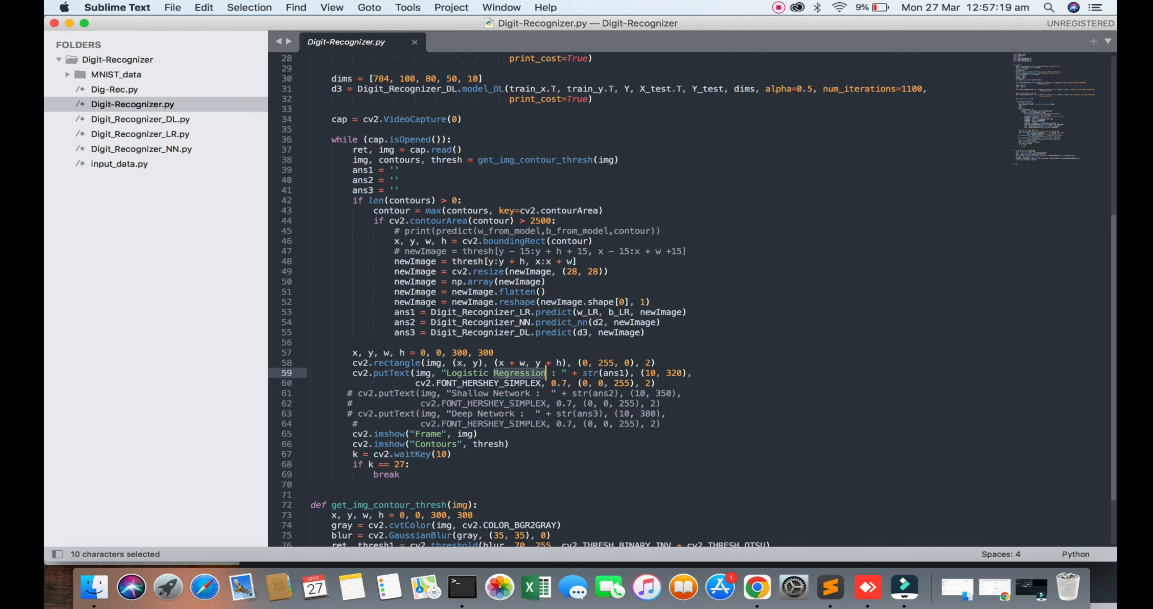
double_click(468, 392)
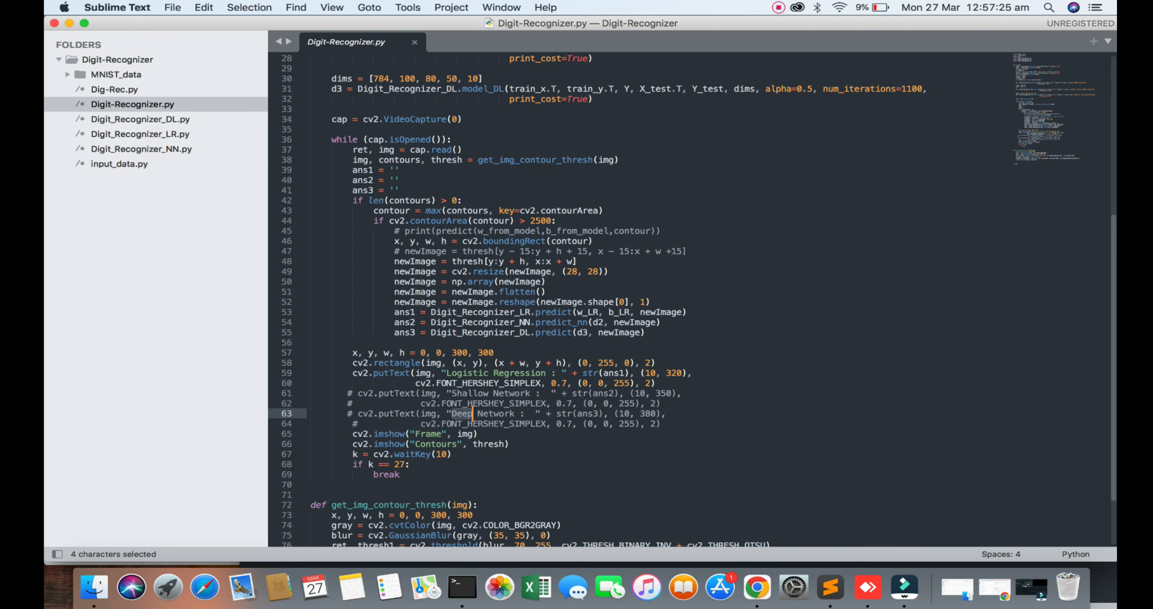
scroll(down, 3)
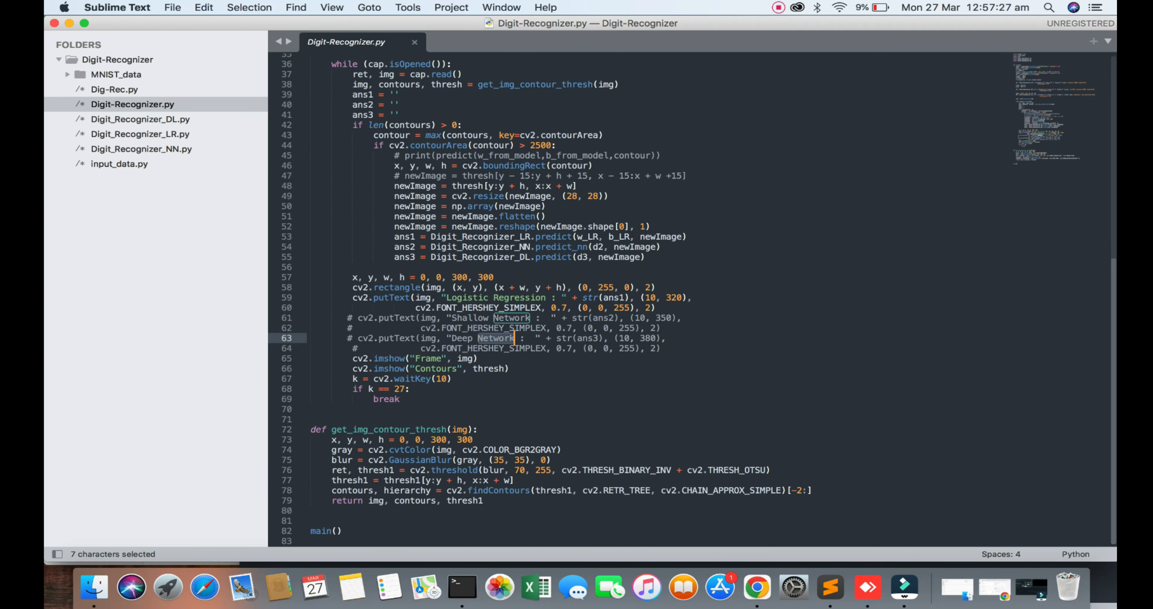
click(140, 119)
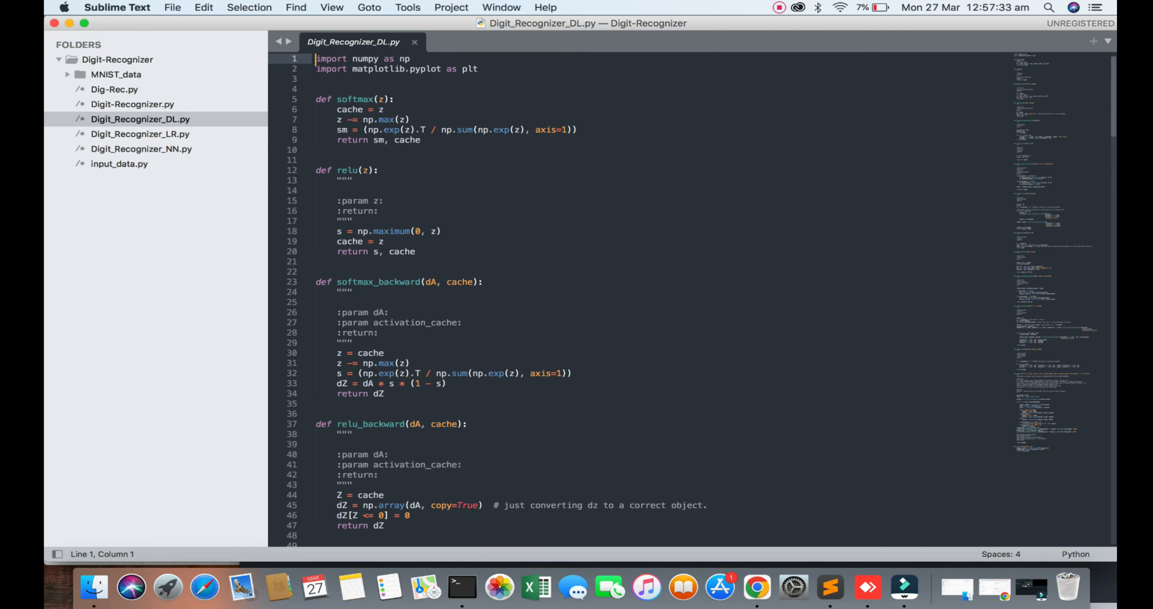
Scroll through Digit_Recognizer_LR.py, marking the softmax and propagate function names
double_click(354, 98)
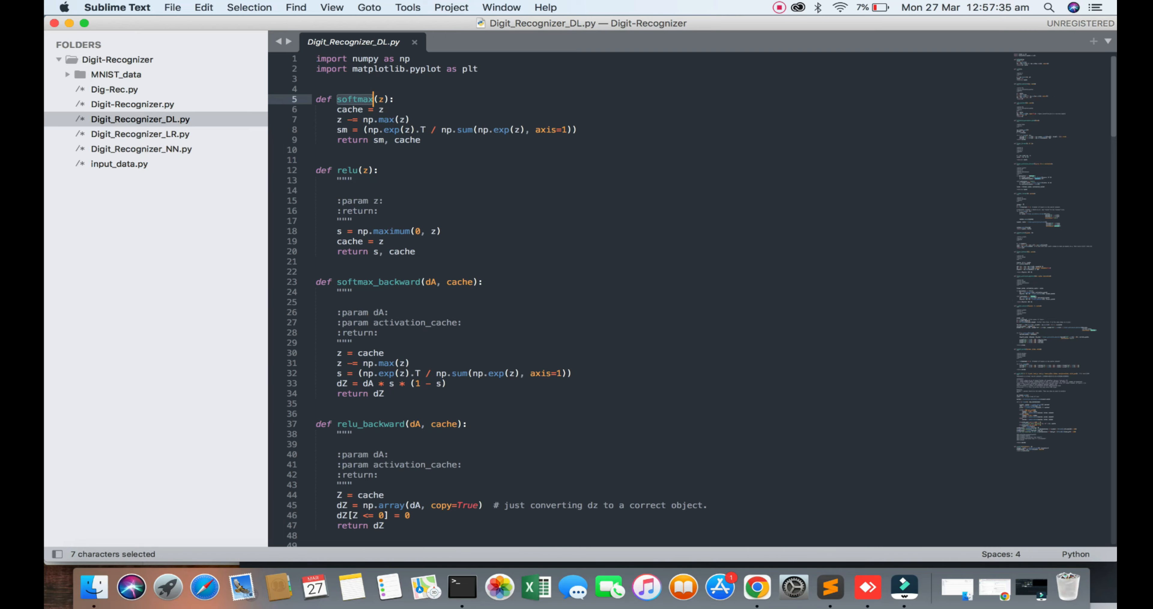
scroll(down, 3)
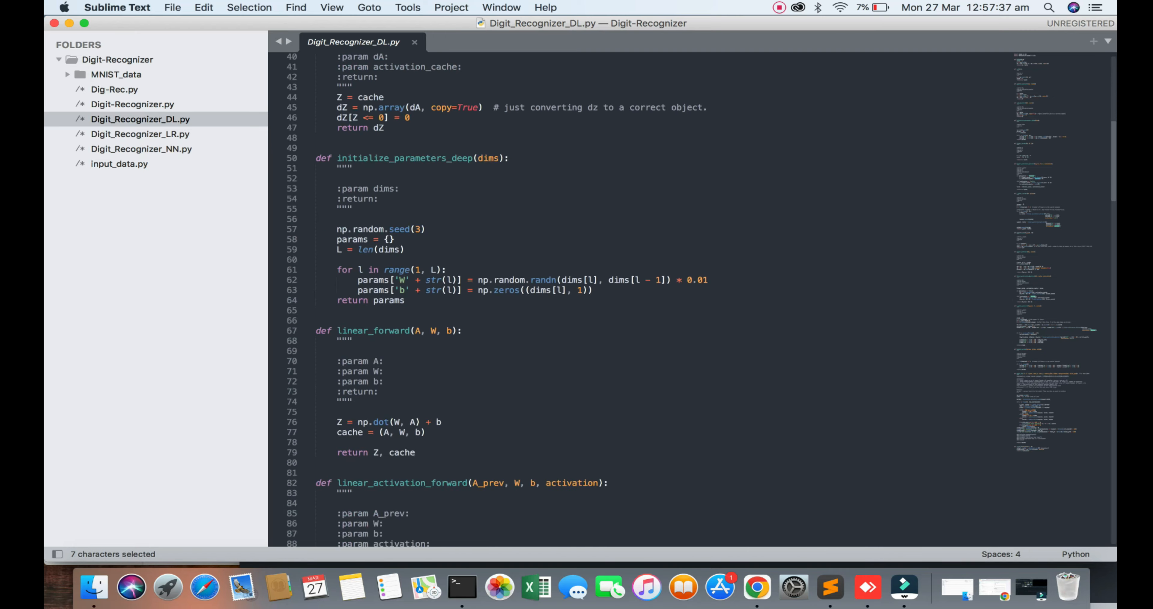
scroll(down, 3)
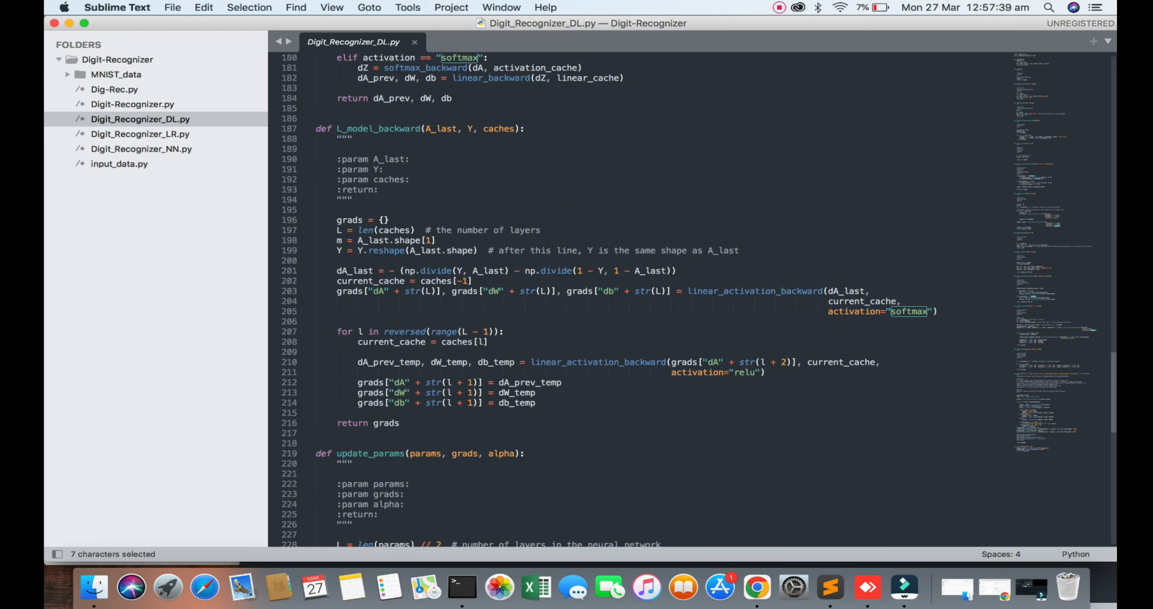
scroll(down, 3)
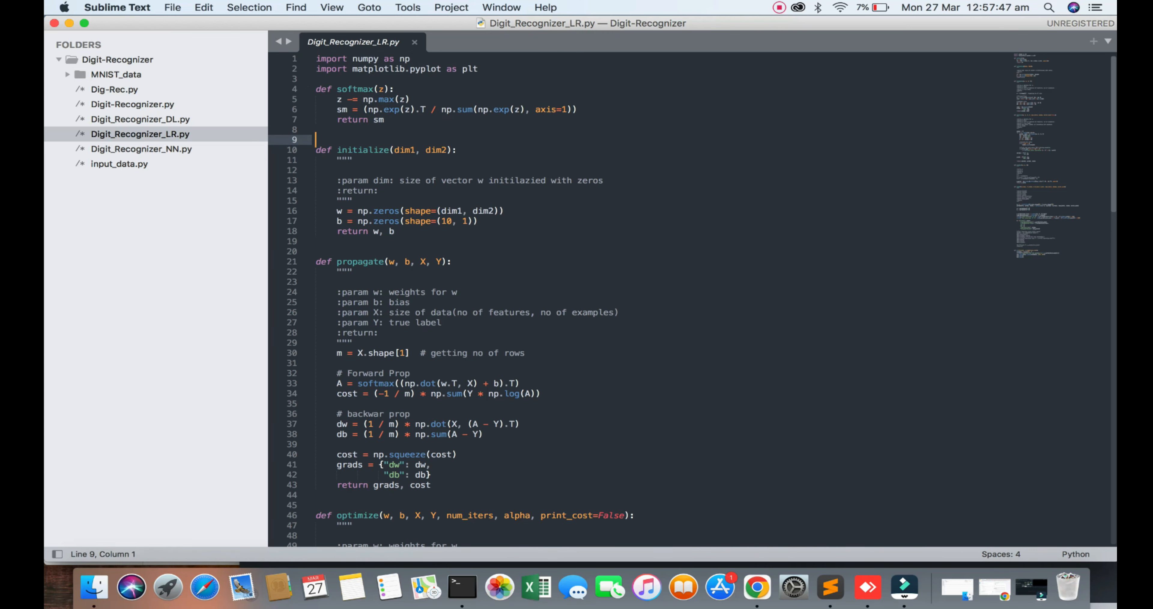
scroll(down, 3)
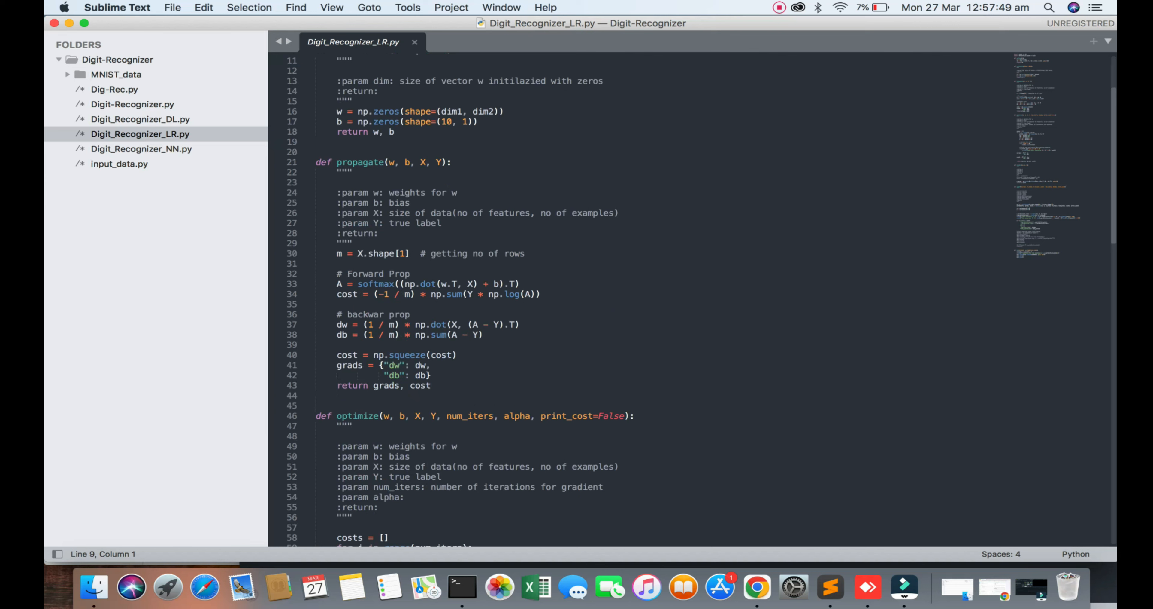
double_click(360, 161)
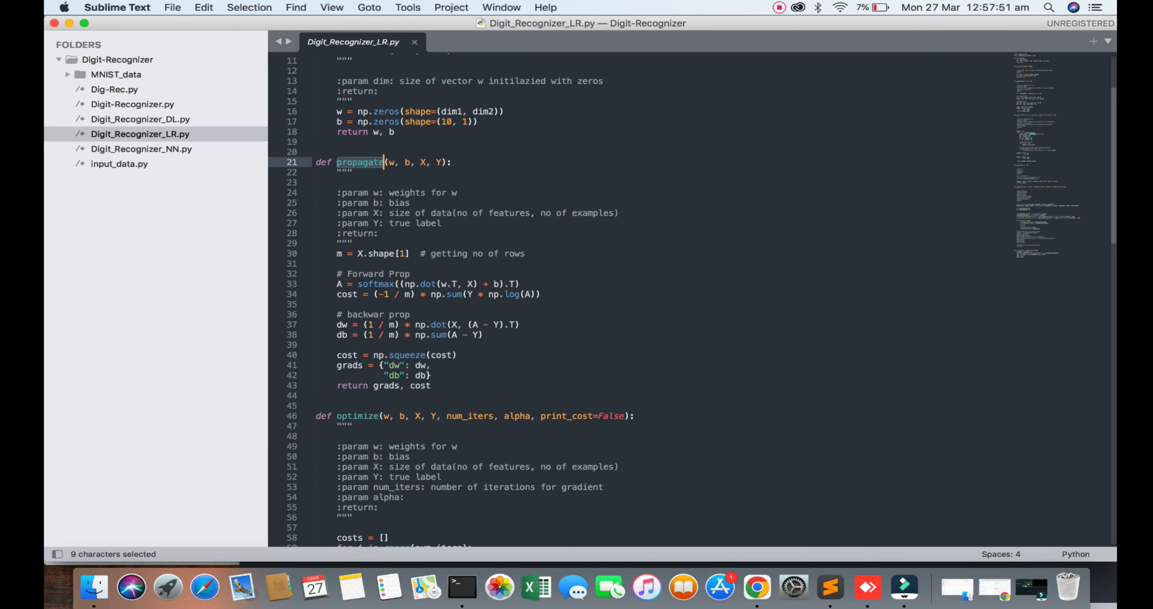
scroll(down, 3)
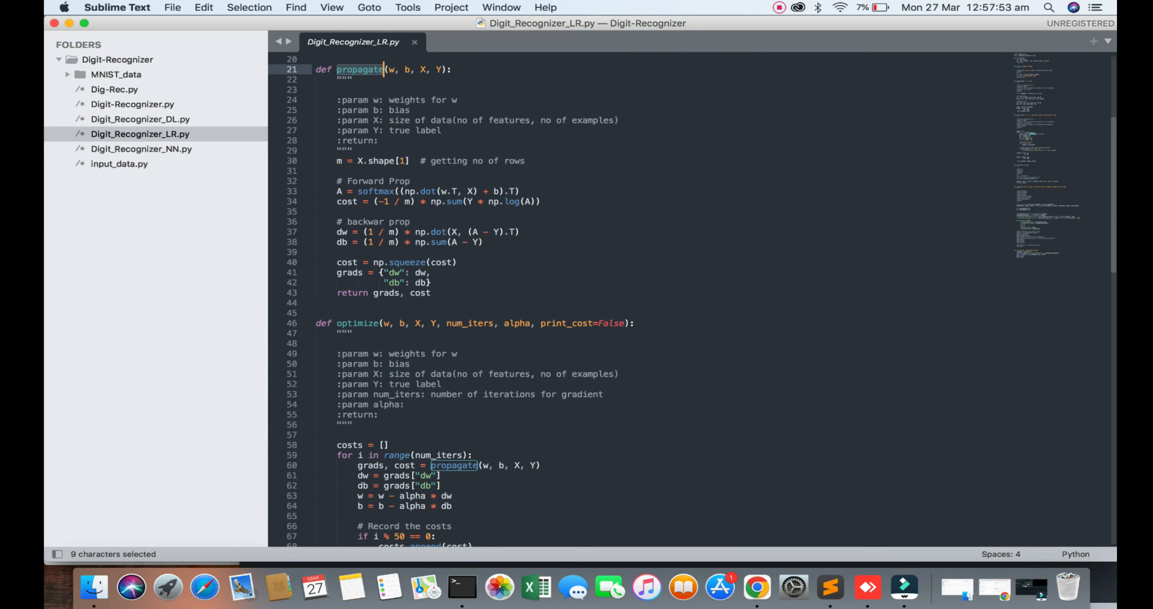
scroll(down, 3)
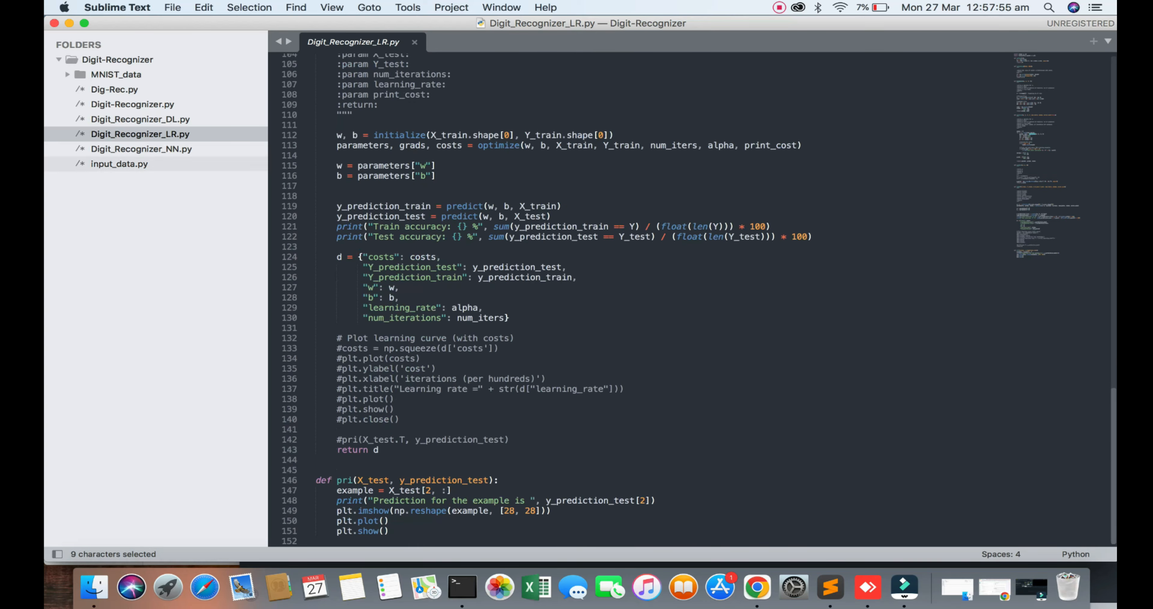
Skim Digit_Recognizer_NN.py, then return to the main Digit-Recognizer.py script
click(141, 149)
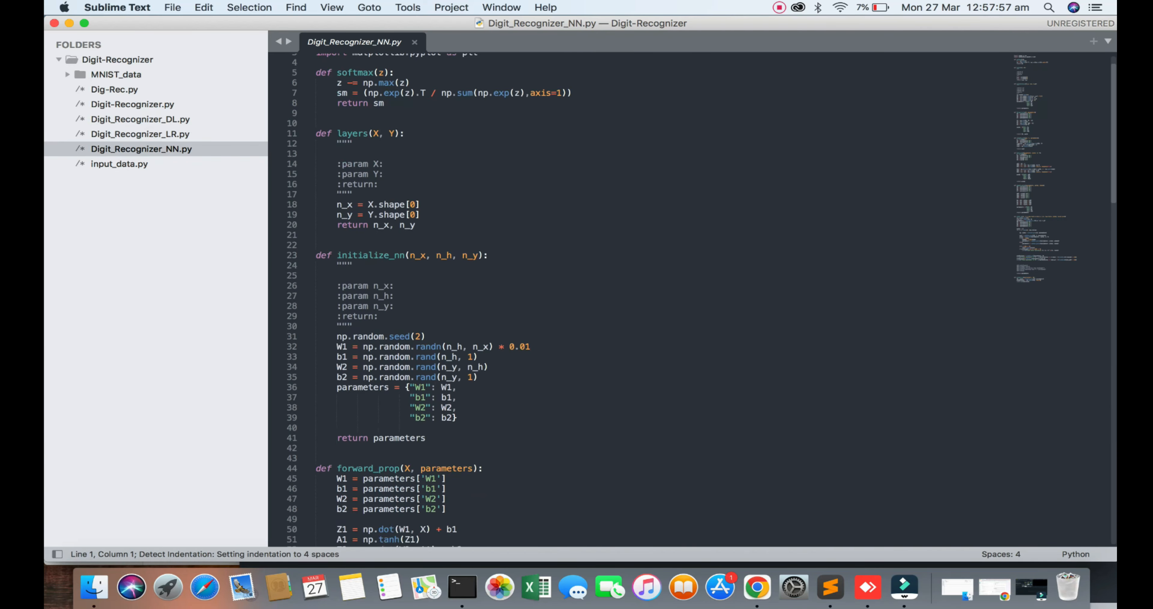
scroll(down, 3)
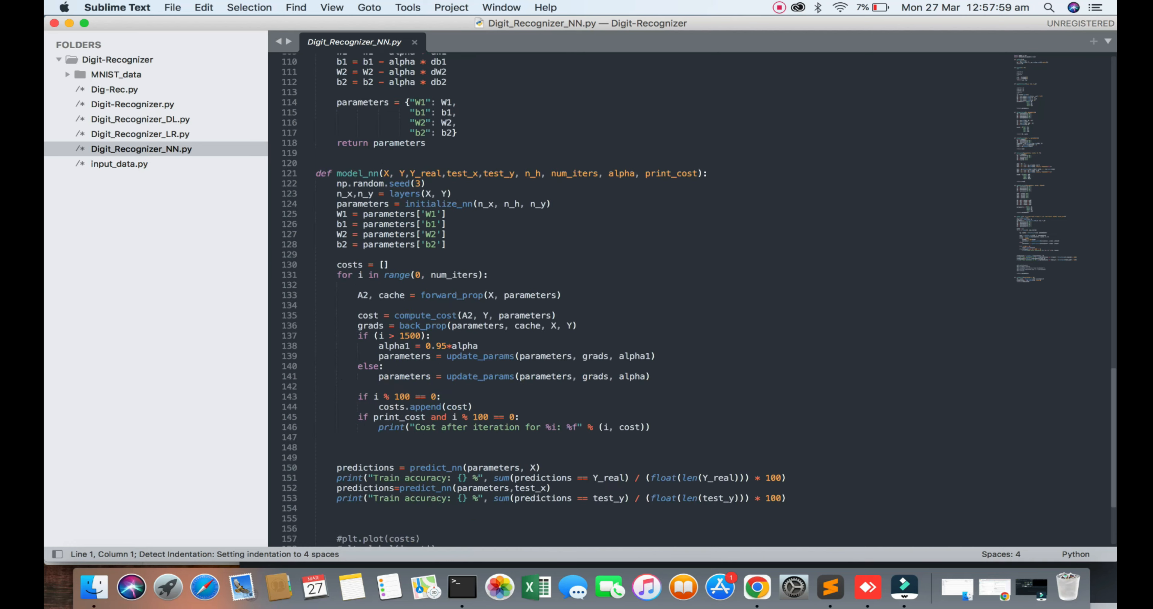
scroll(up, 3)
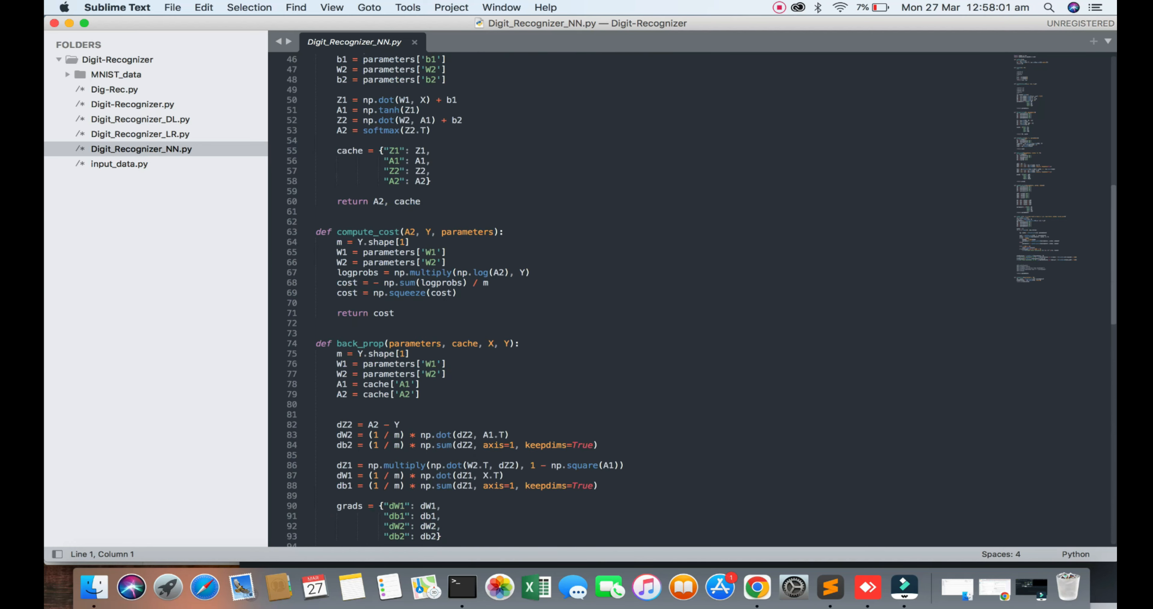
click(132, 103)
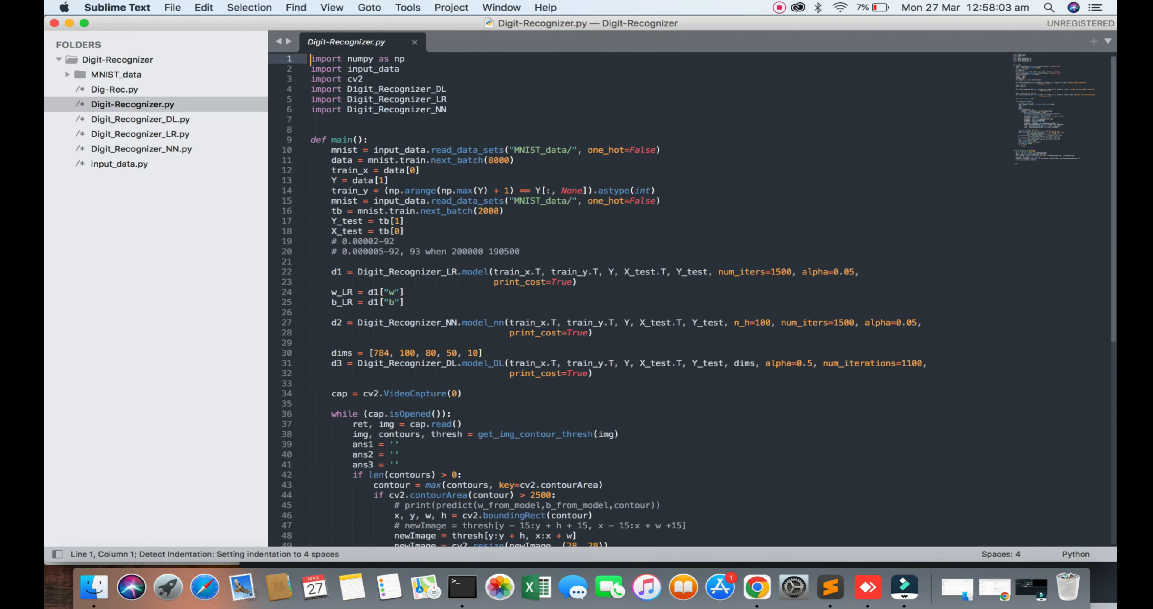
mouse_move(462, 586)
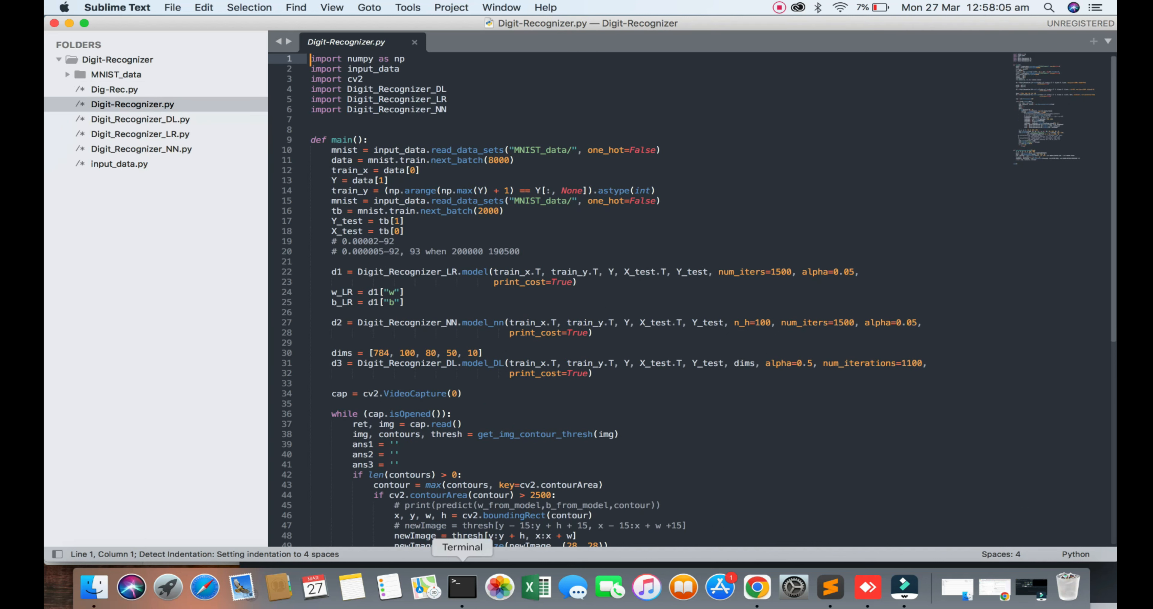
In Terminal, cd into Documents/.../Digit-Recognizer and list its contents with ls
click(462, 587)
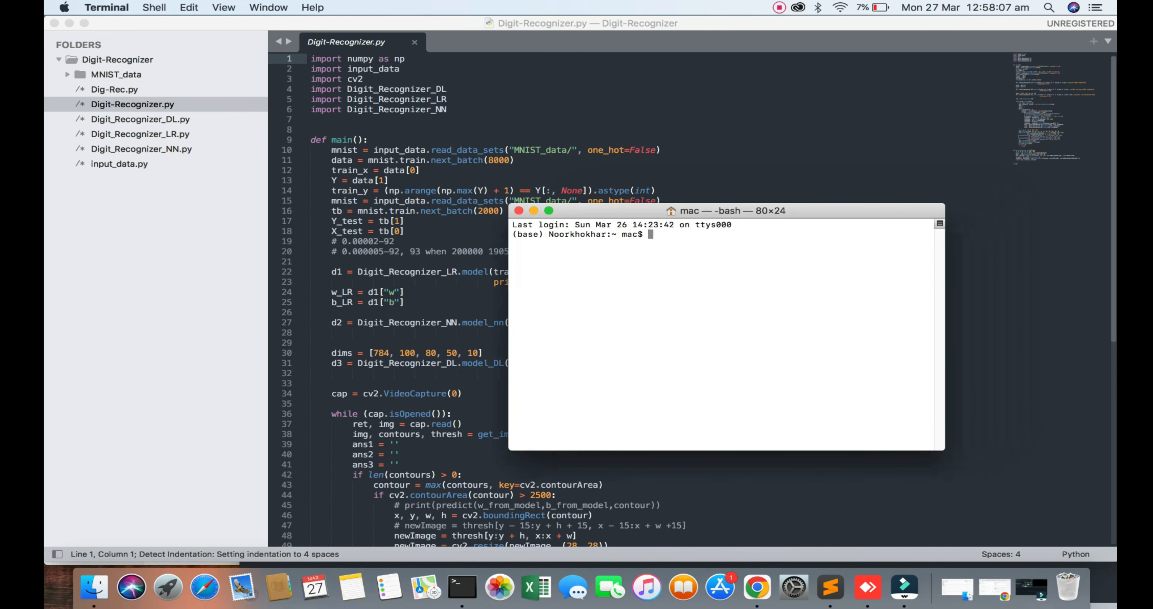
text(cd D)
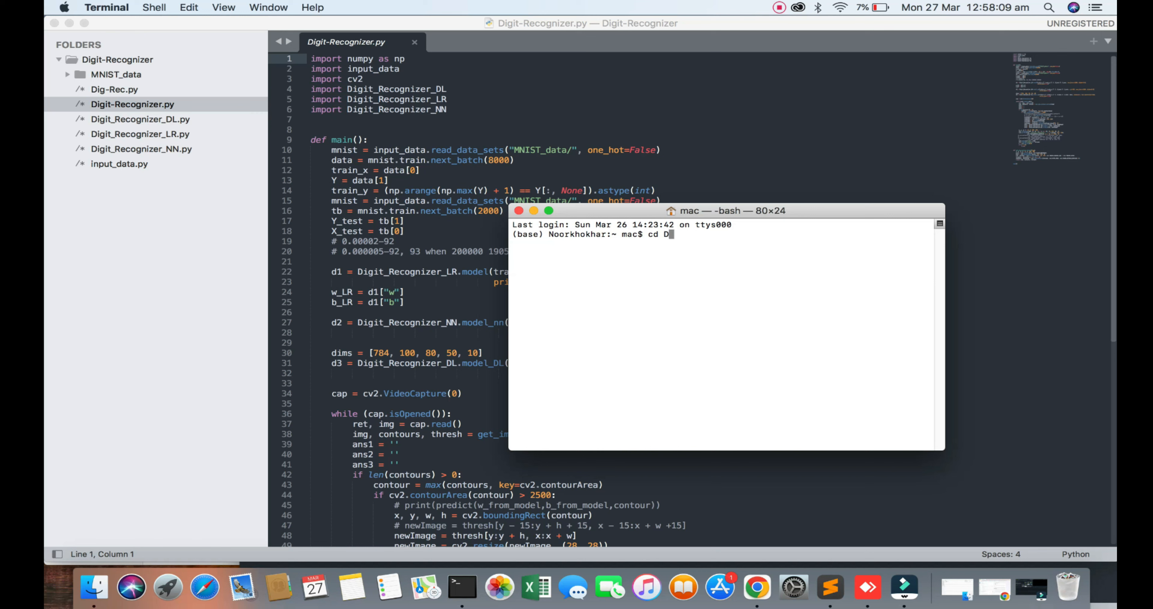
text(ocuments/)
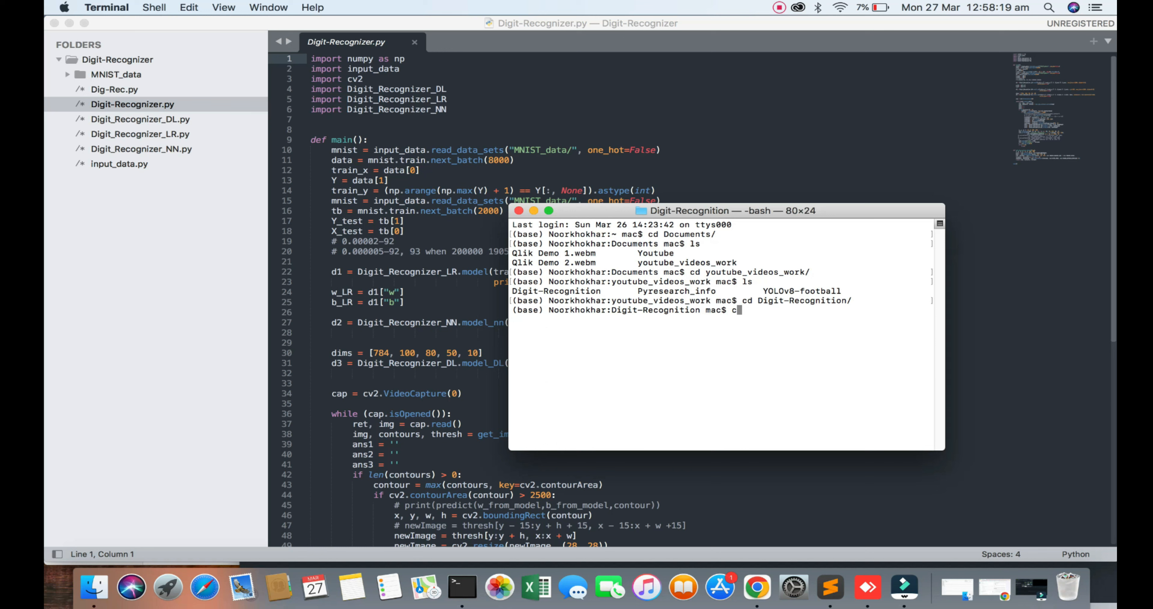
text(ls)
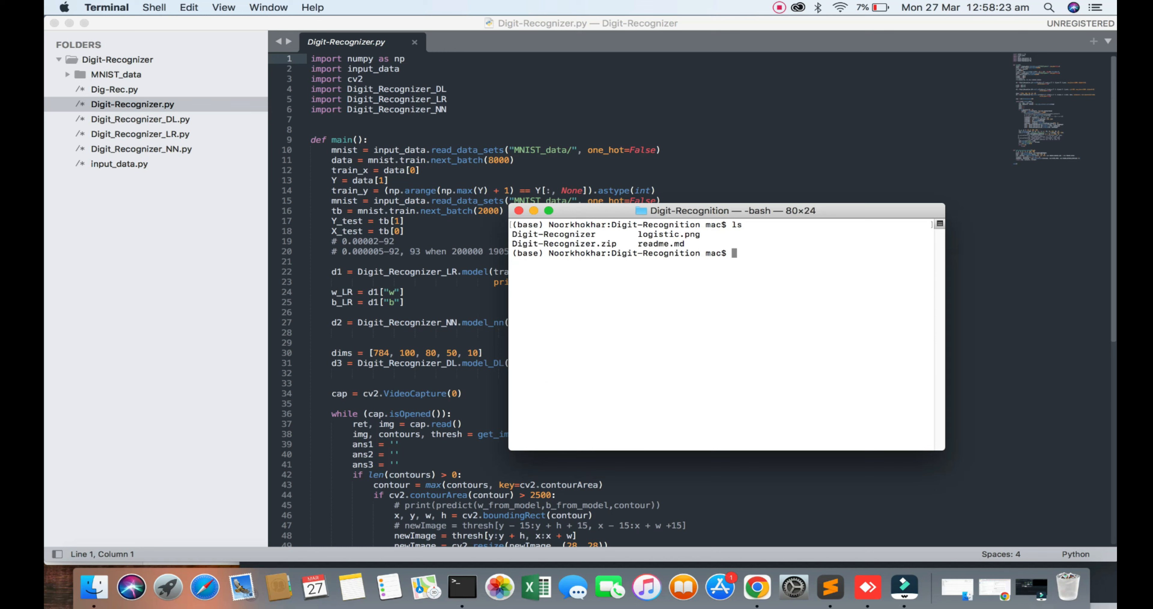
double_click(568, 234)
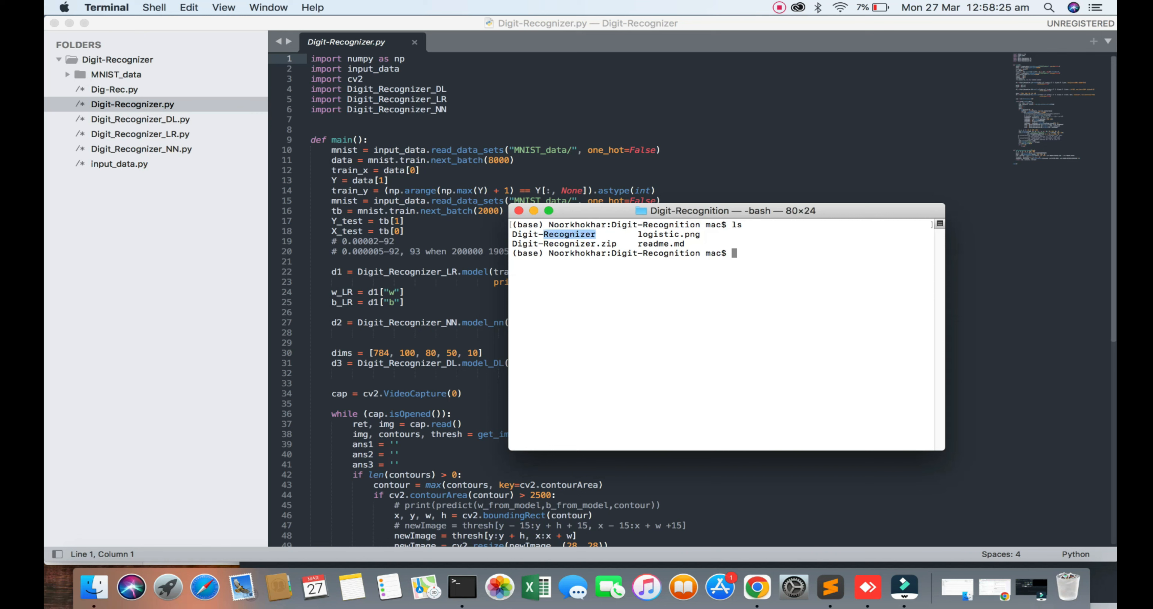
text(cd Digit-Recognizer)
text(ls)
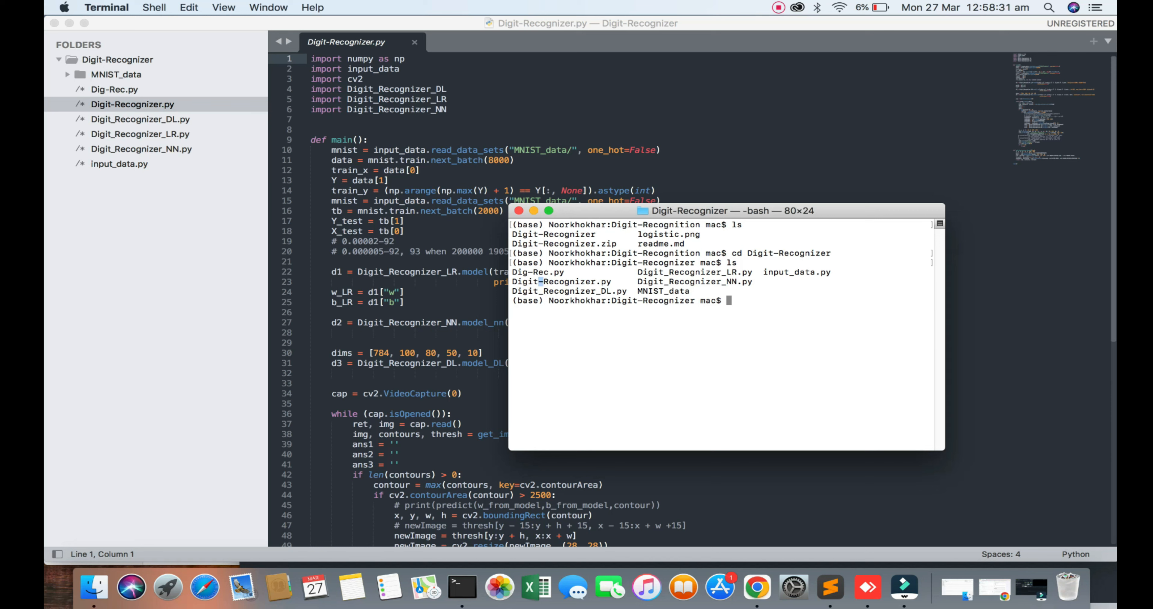
Run conda activate python36, launch python to confirm version 3.6.12, then quit()
text(py)
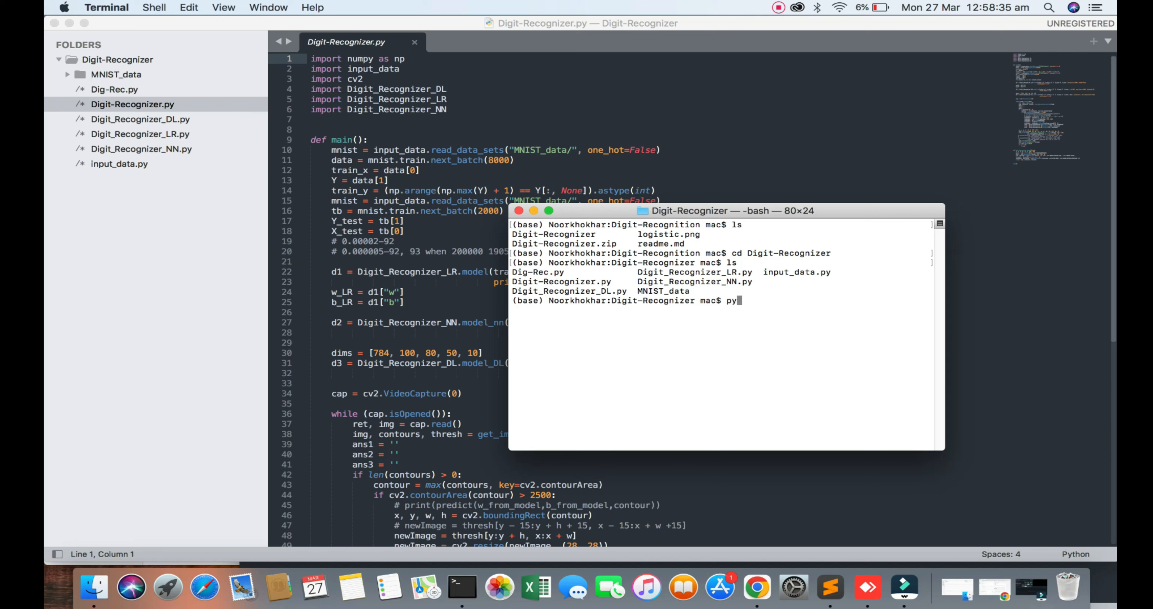
text(conda)
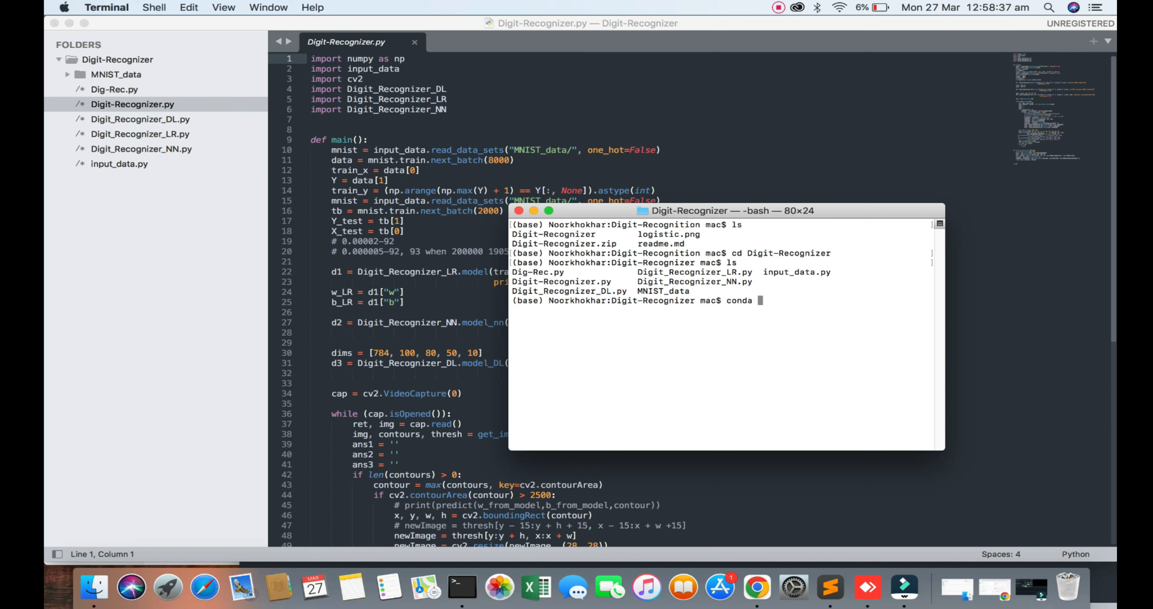
text(activate)
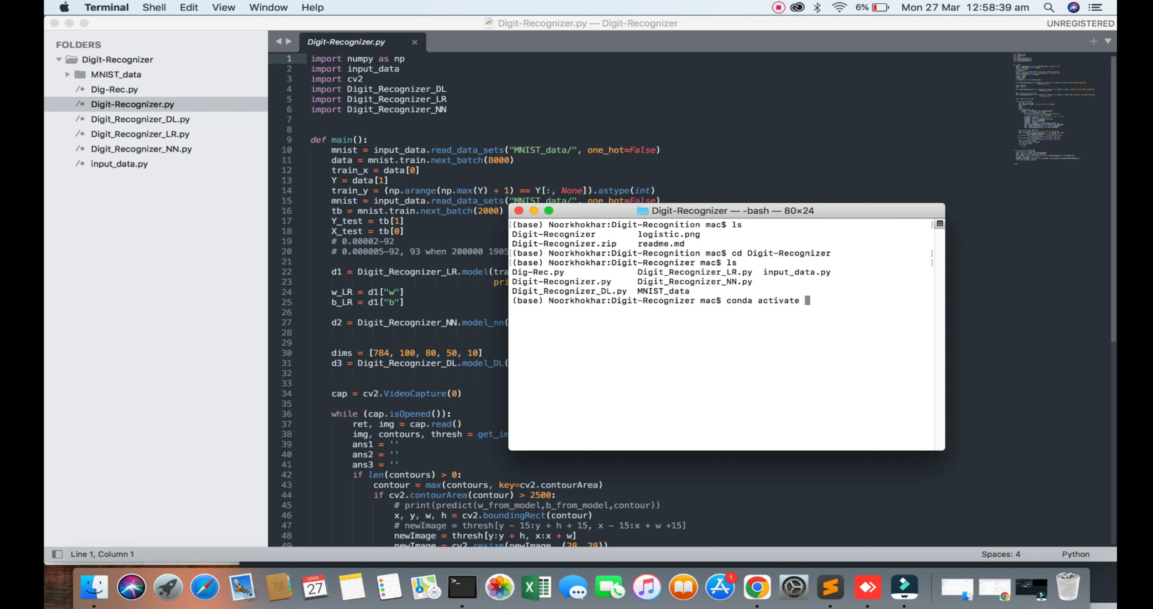
text(python36)
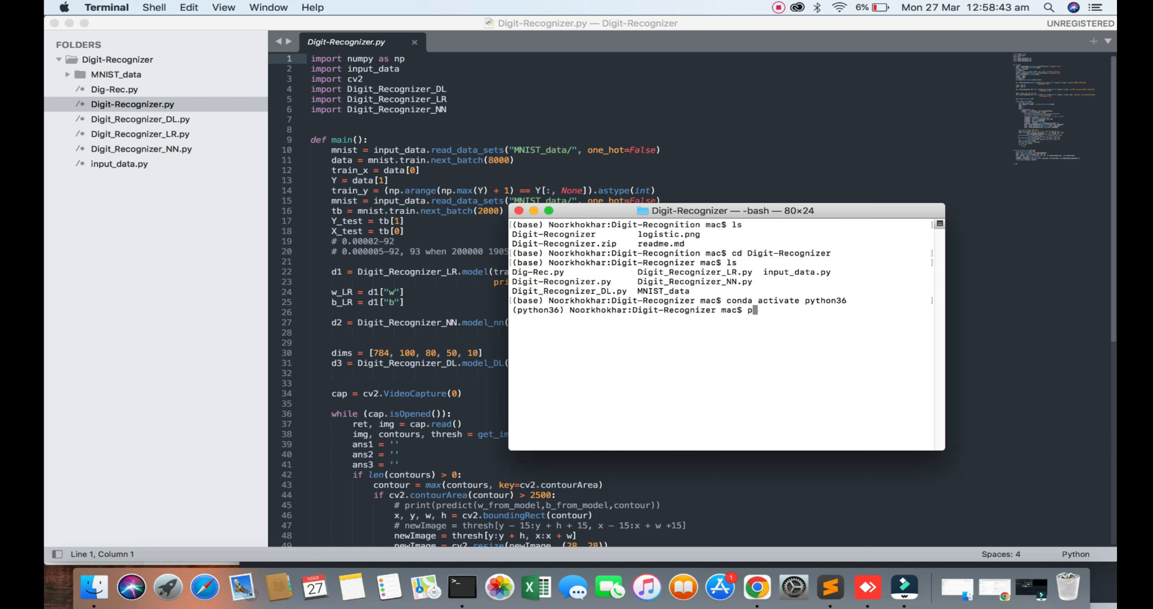
text(ython)
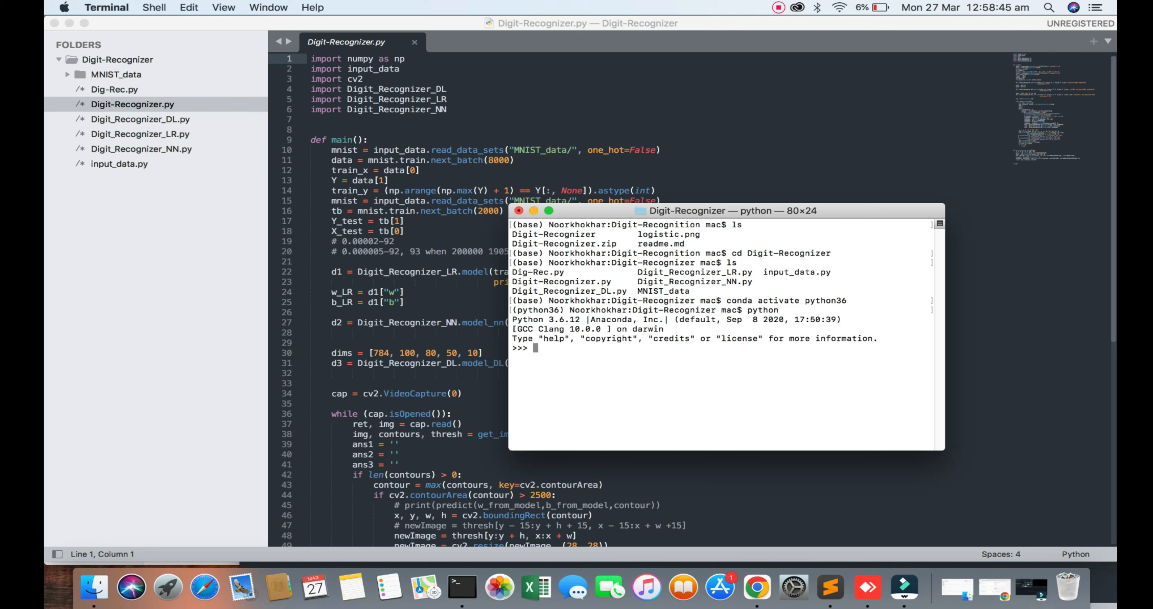
text(q)
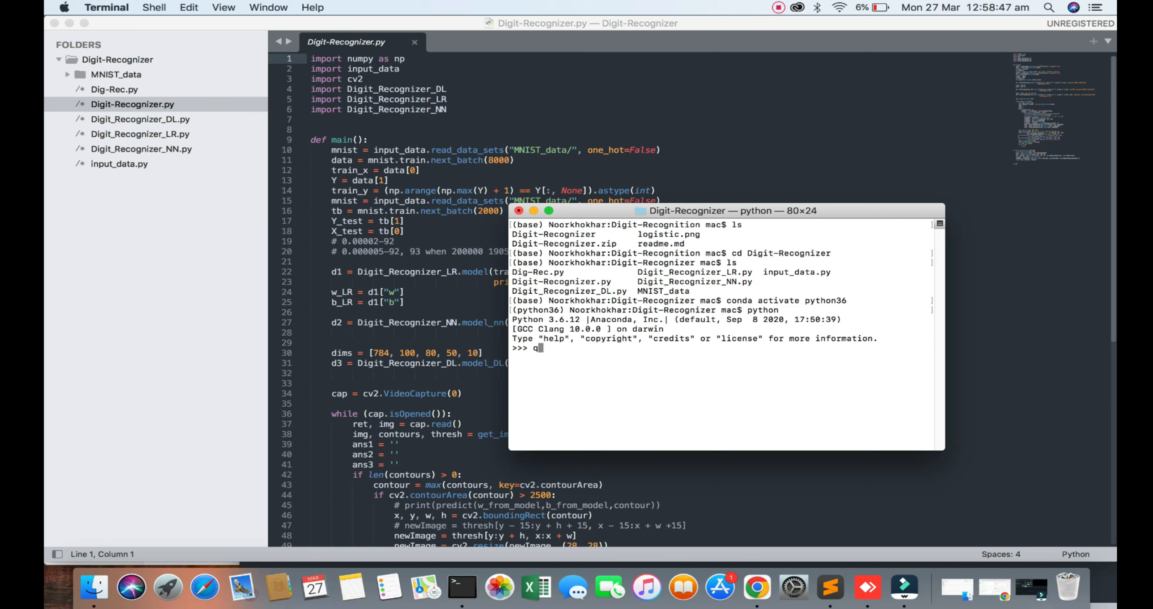
text(uit())
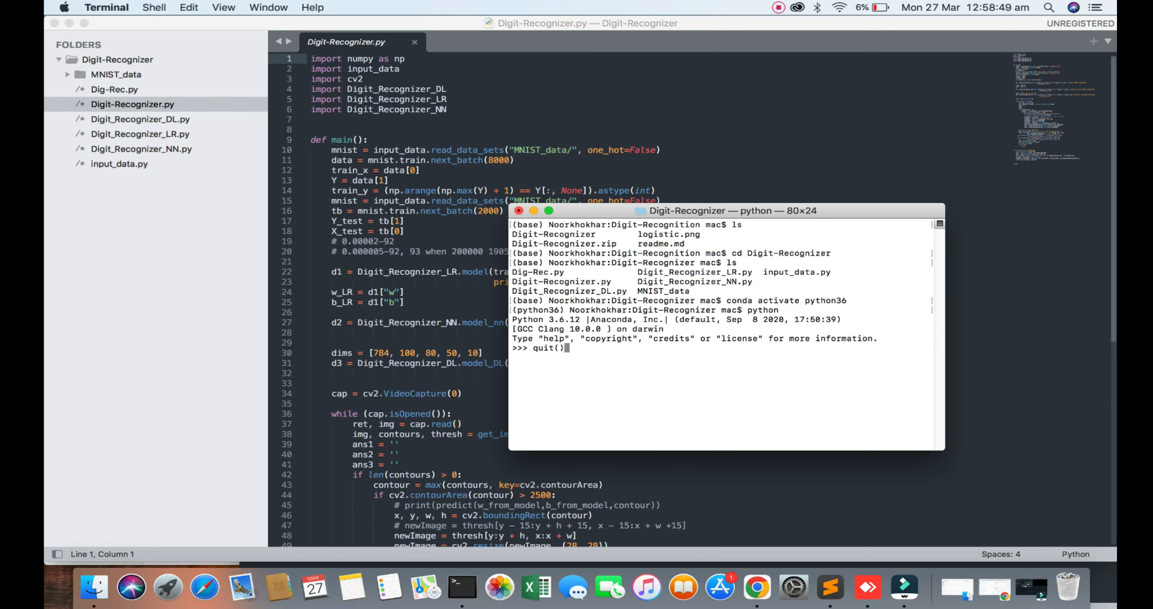
Enter the command python Digit-Recognizer.py to run the main script
text(pyt)
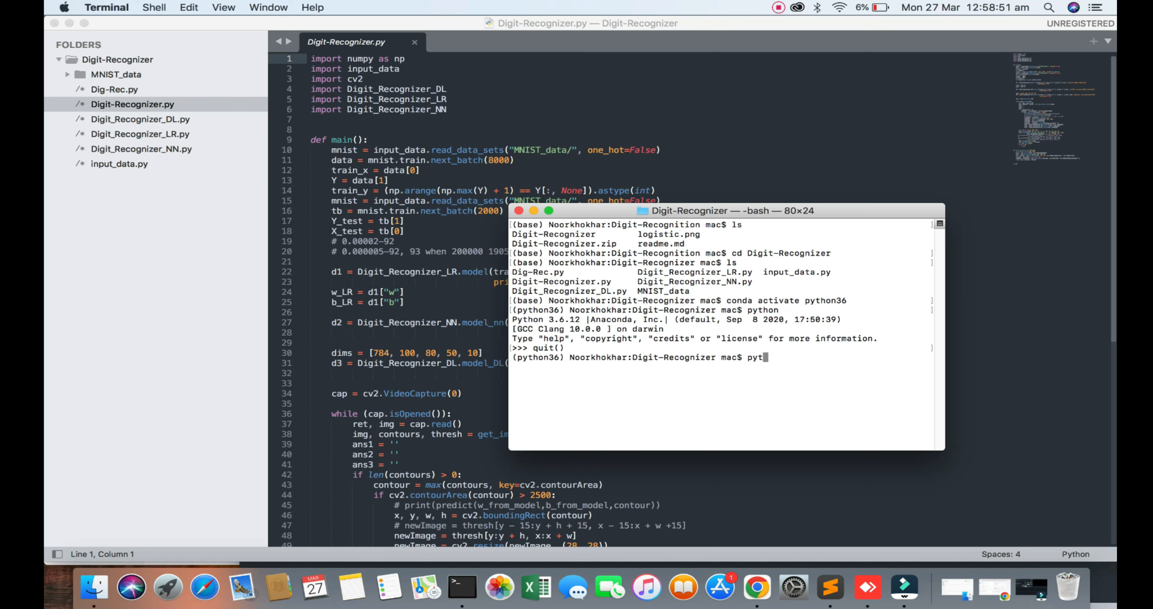
text(hon)
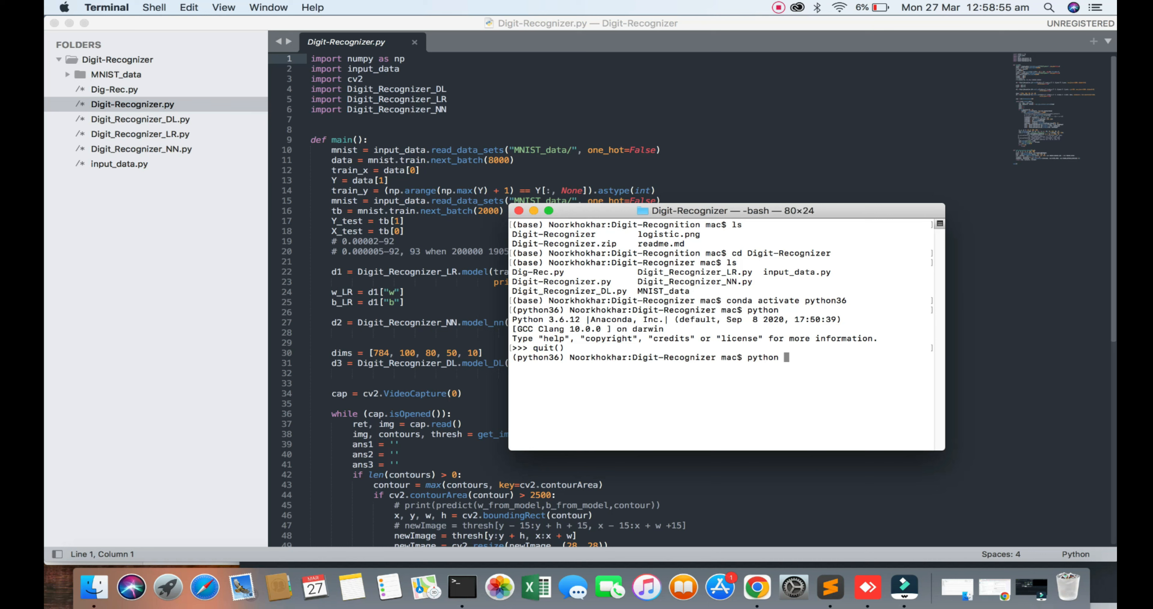
text(Dig)
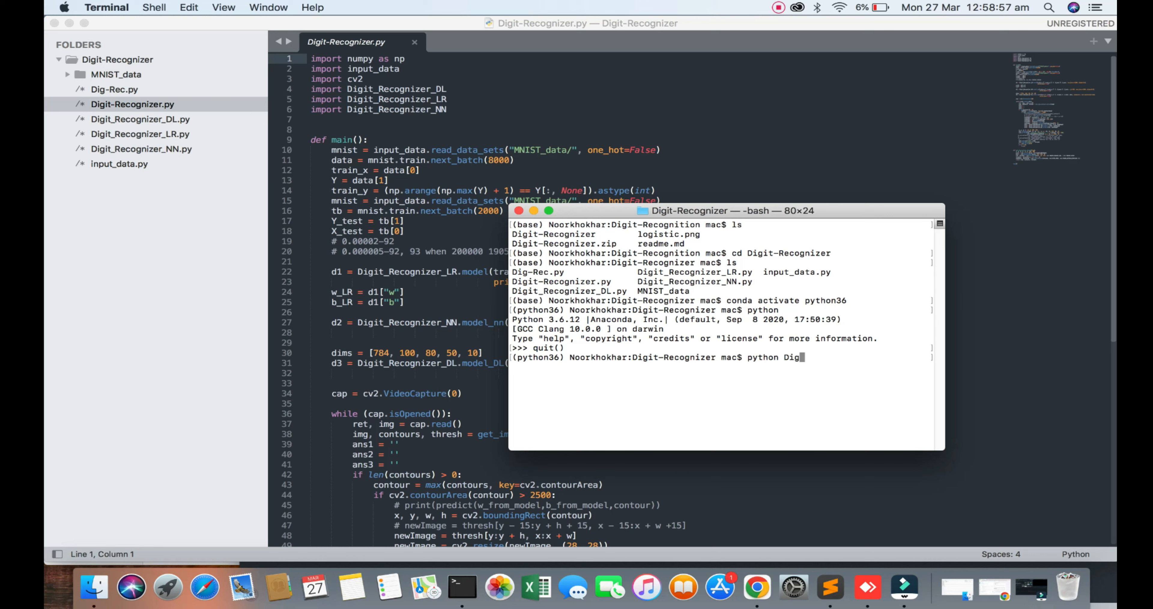
text(it)
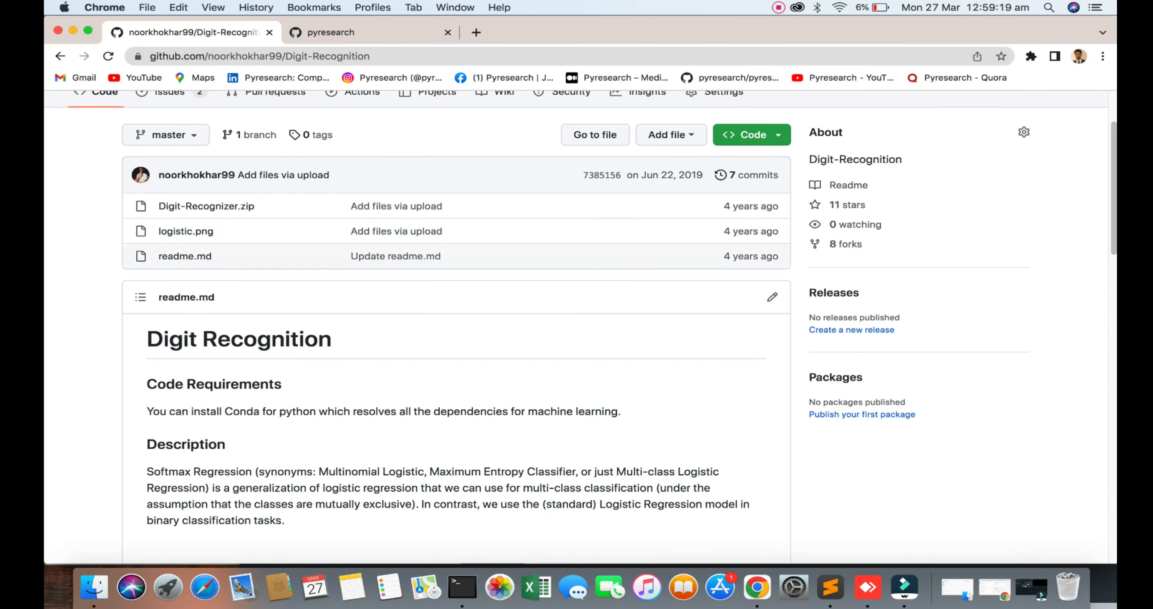
Scroll the Digit-Recognition GitHub repository page down to its readme
scroll(down, 3)
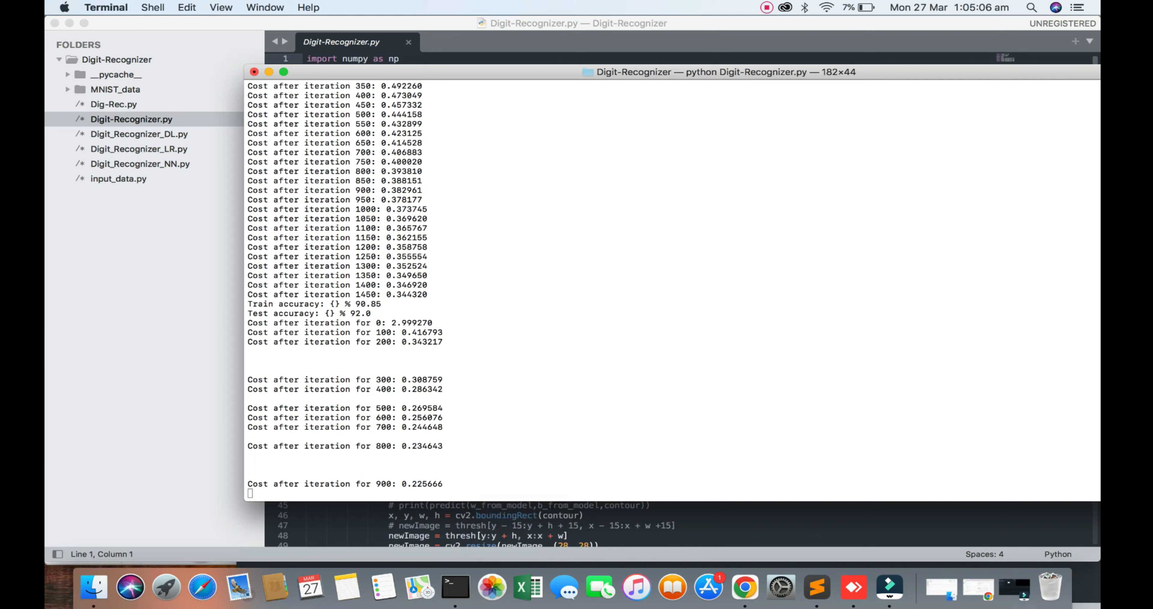
While training costs and accuracies print, bring up a Dock icon's shortcut menu
right_click(383, 586)
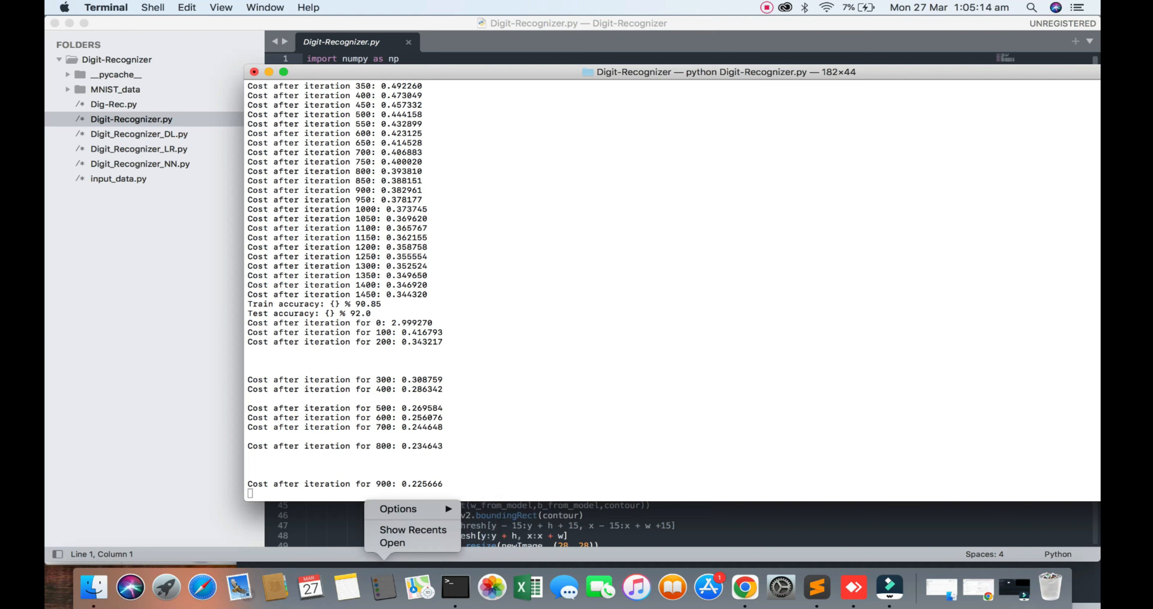